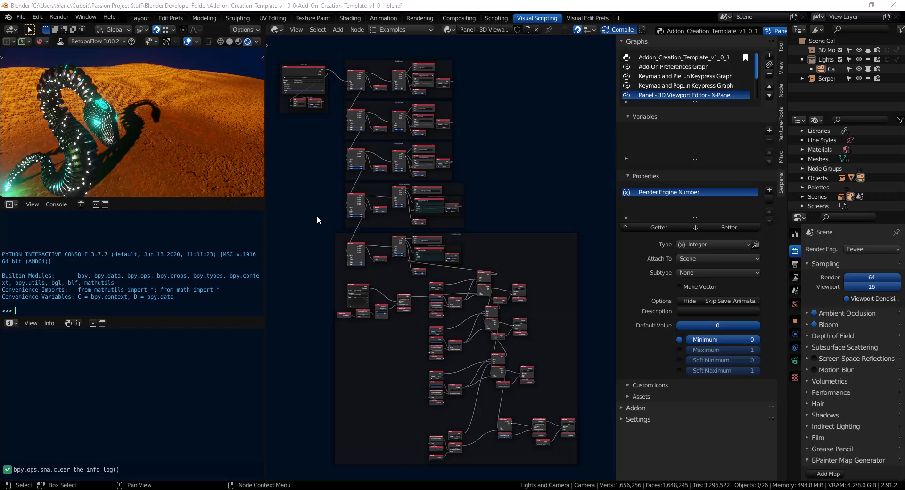
mouse_move(470, 245)
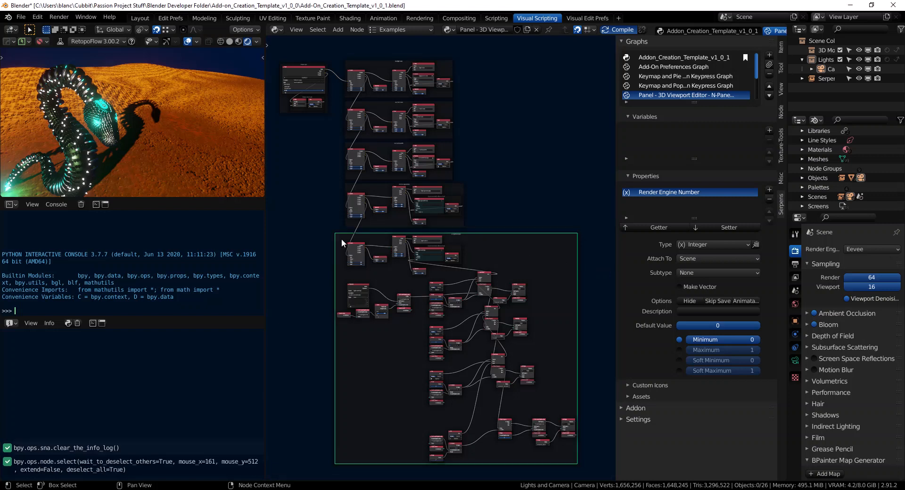
Scroll the node editor while the Serpens header popover of console and renderer tools is shown.
scroll(up, 3)
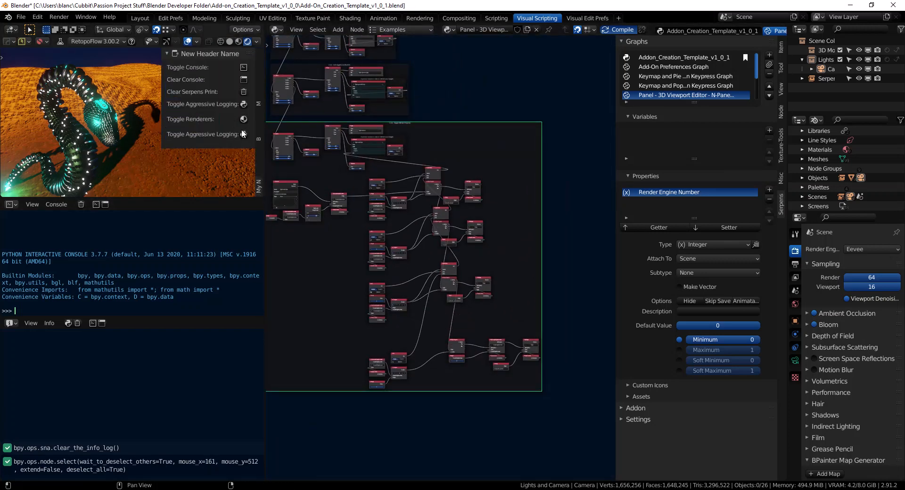
Run Toggle Renderers repeatedly, cycling Eevee through Cycles until the engine is Workbench.
click(244, 118)
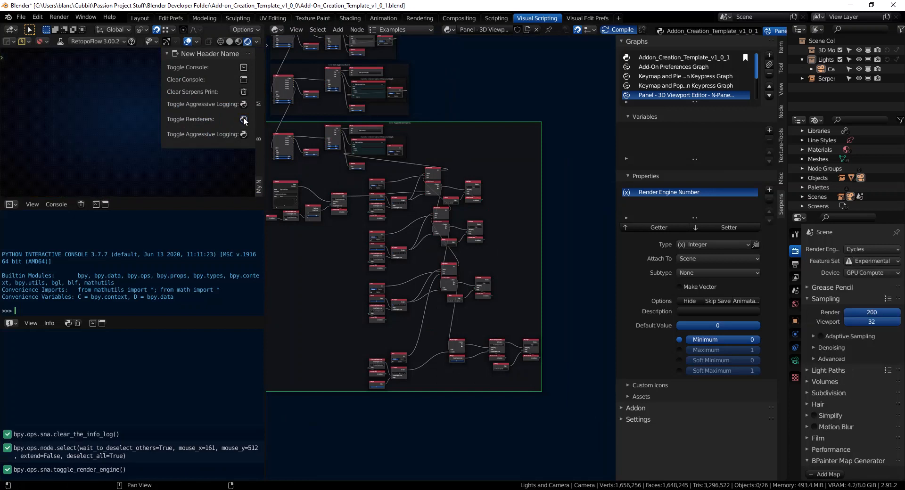
click(243, 119)
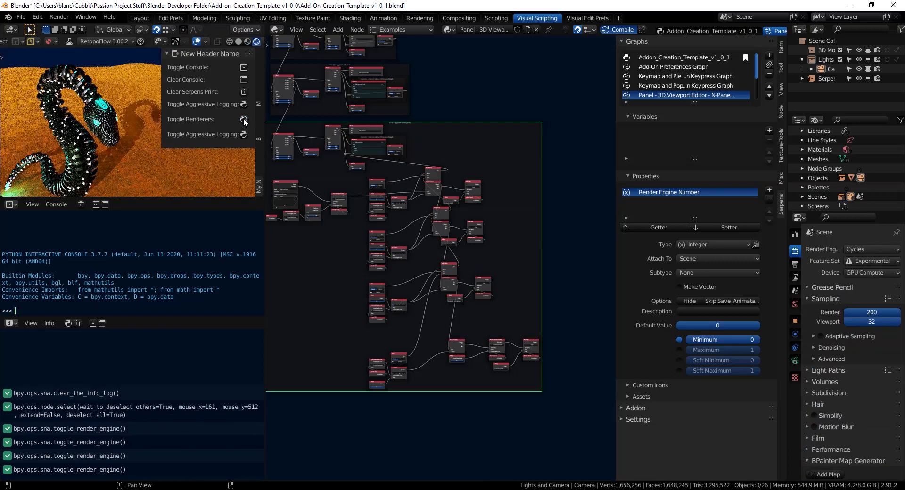
click(245, 121)
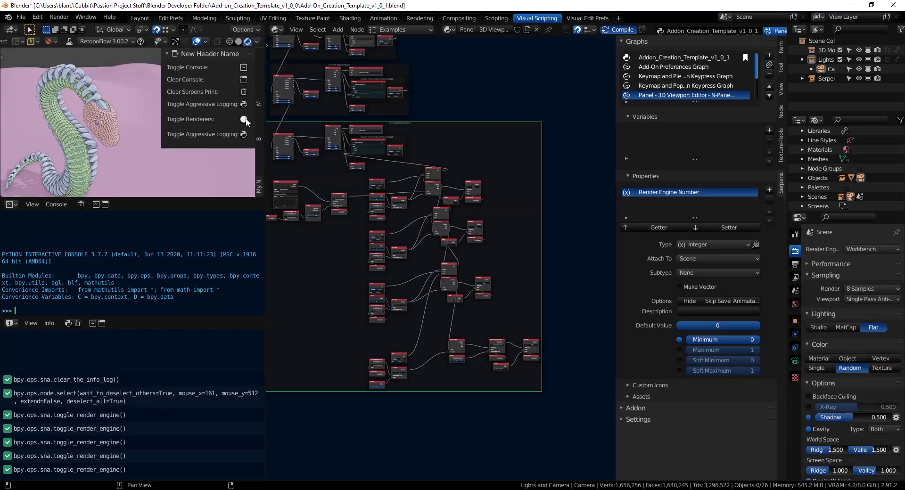
click(245, 119)
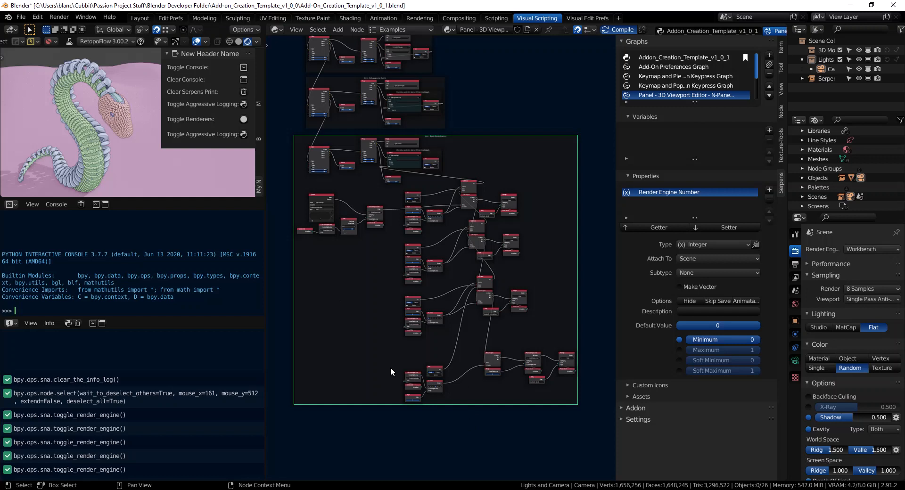
mouse_move(430, 349)
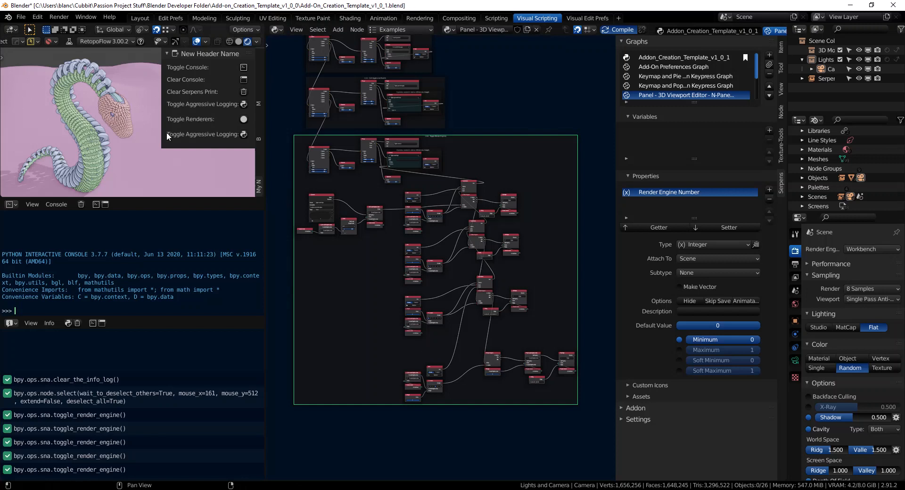
mouse_move(255, 137)
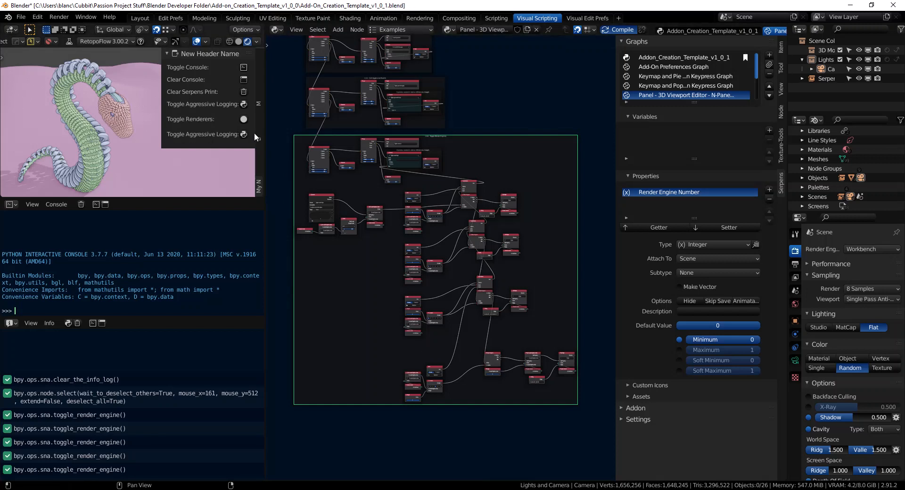
mouse_move(59, 17)
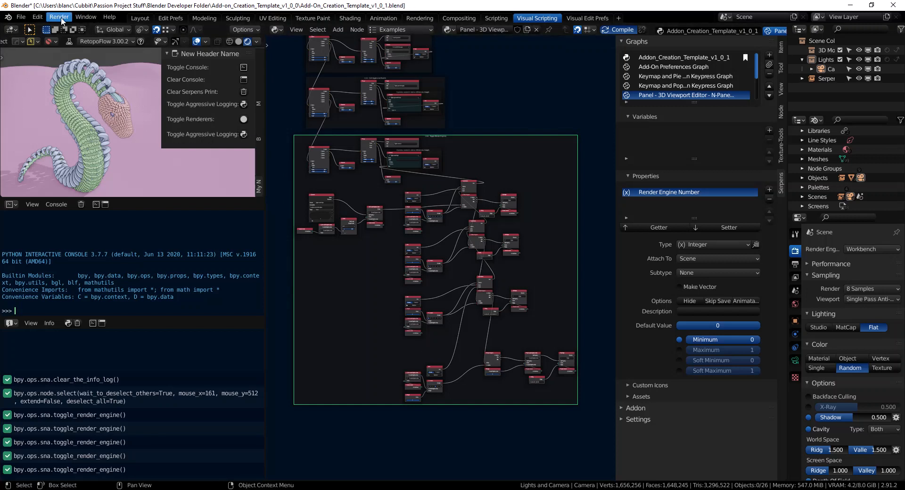
click(58, 17)
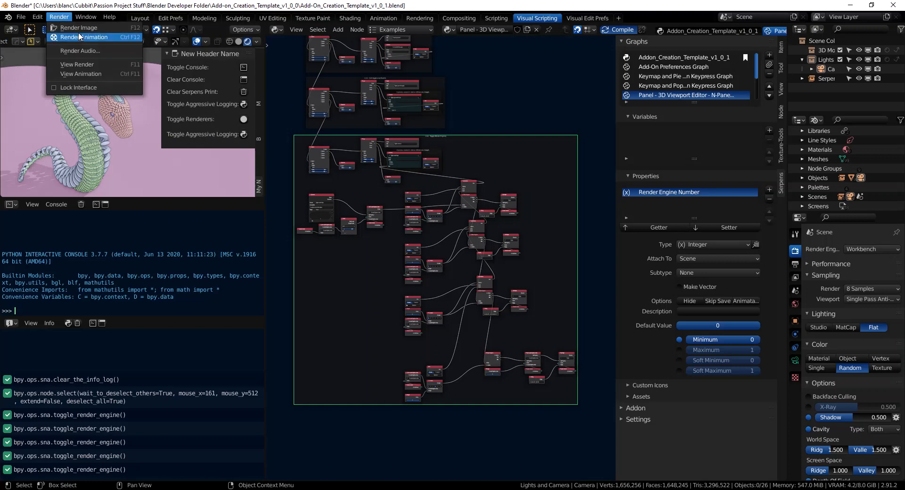
mouse_move(80, 27)
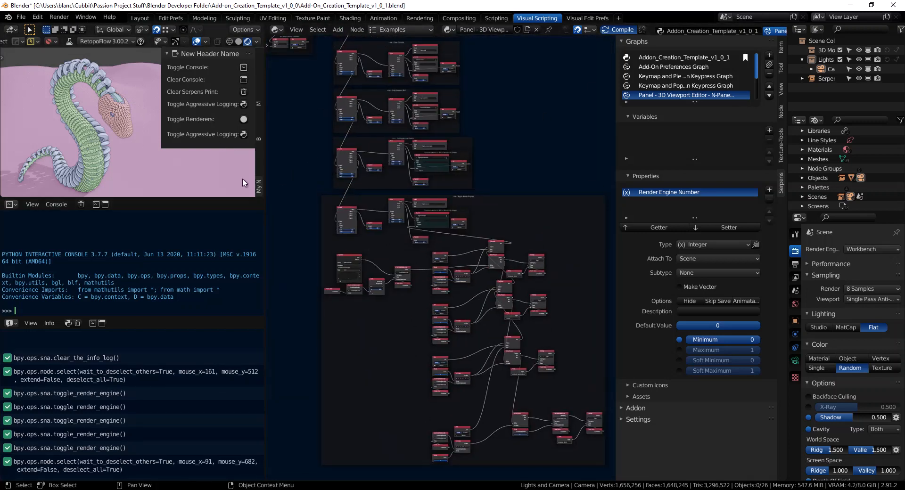
mouse_move(170, 18)
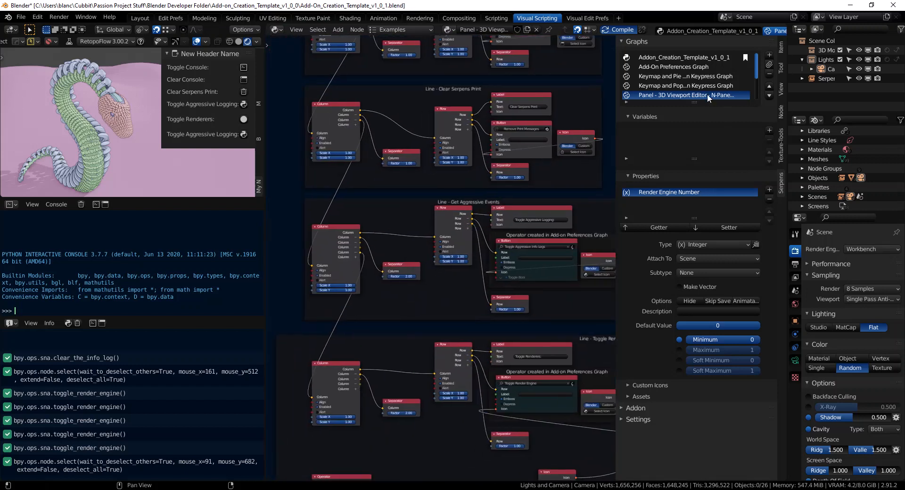
mouse_move(658, 98)
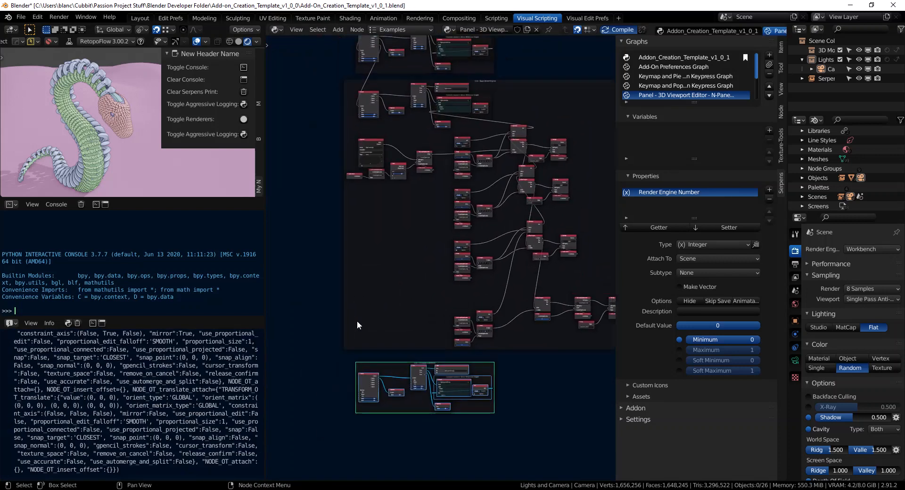
Scroll the node editor to view the duplicated Aggressive Events frame below the graph.
scroll(down, 3)
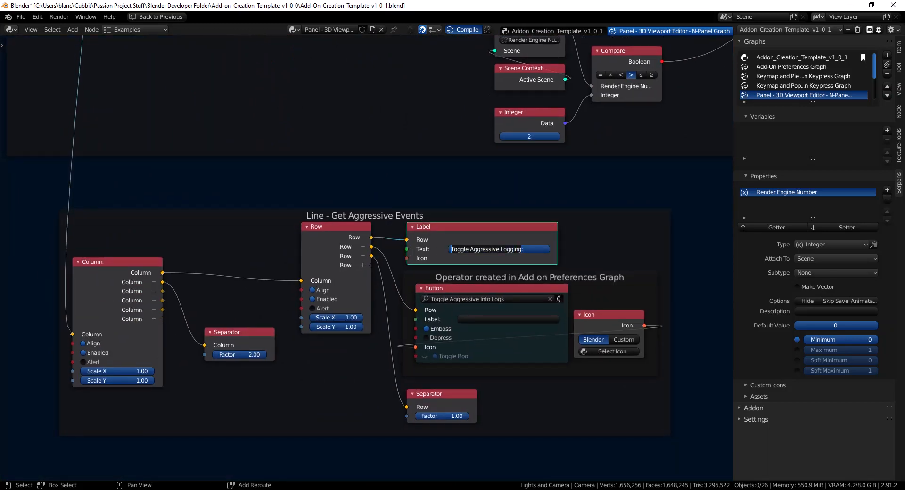
Relabel the copied row 'Render Scene:', give its button a render camera icon, and check its operator list.
text(Render Scene:)
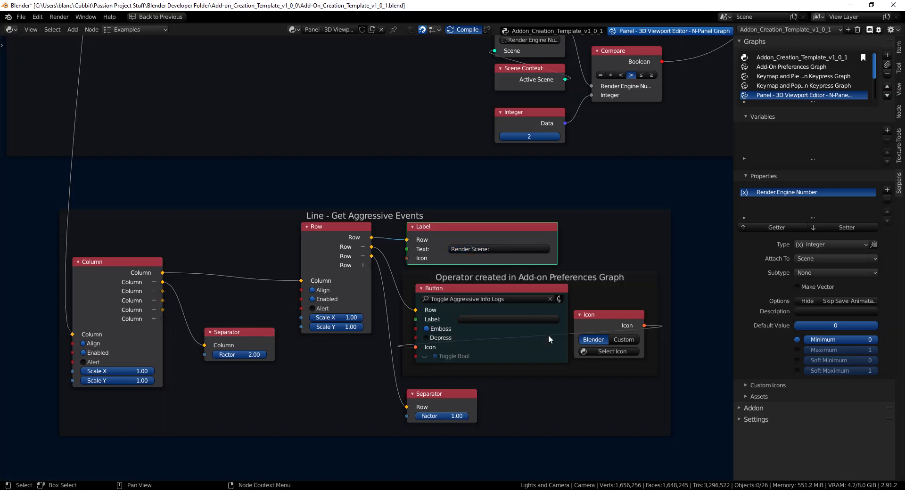
click(607, 351)
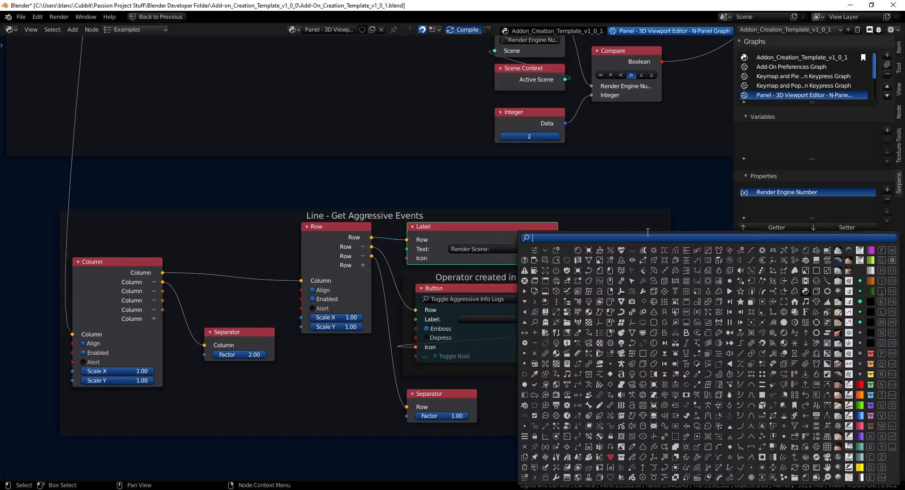
text(render)
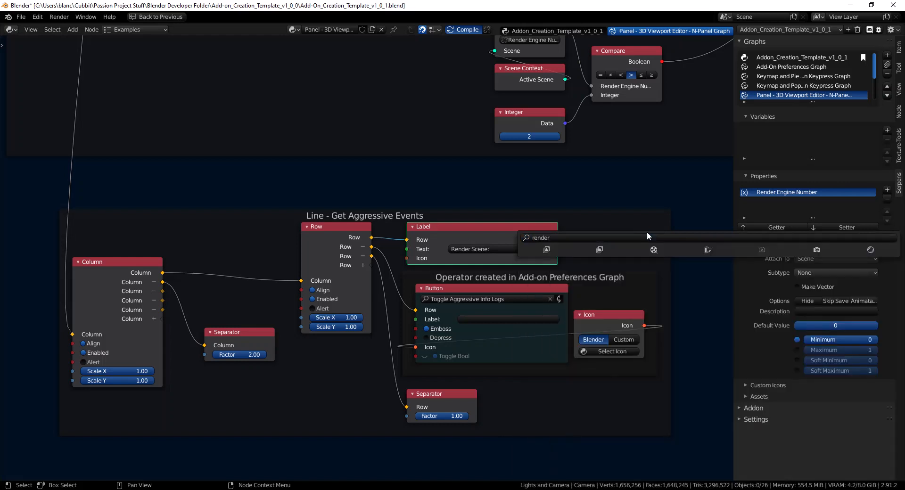
mouse_move(816, 249)
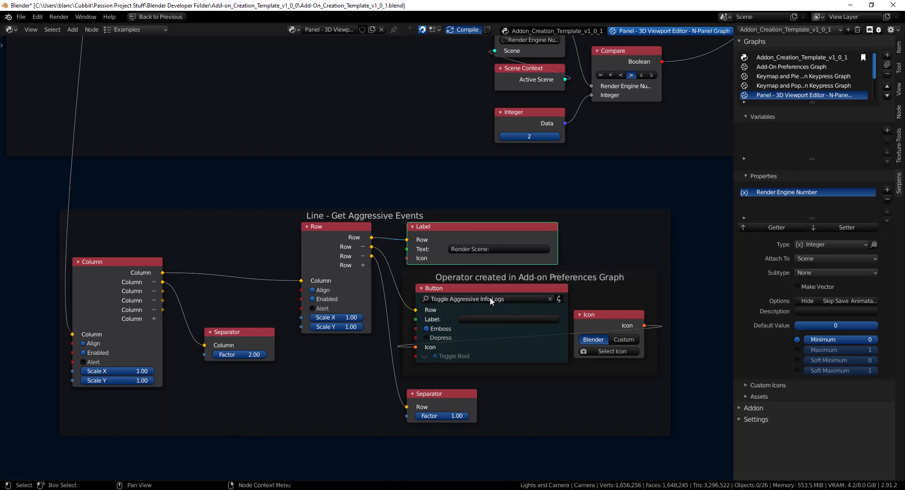
click(485, 299)
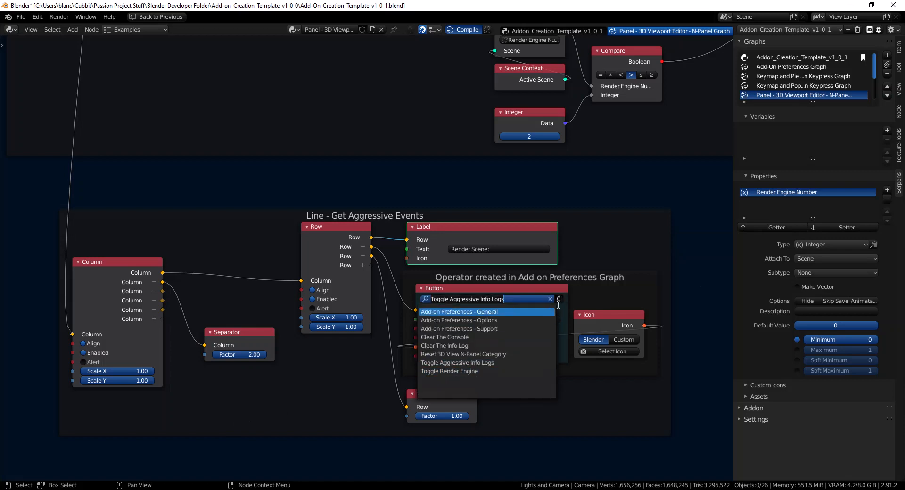
mouse_move(471, 354)
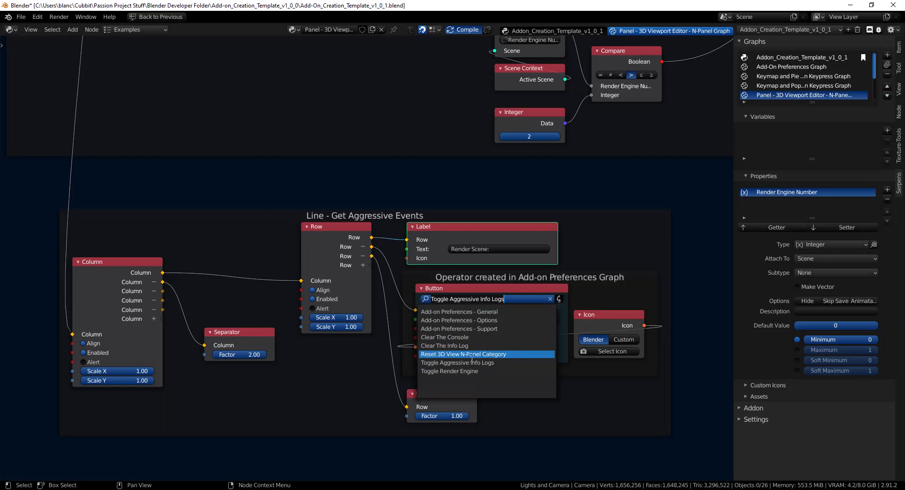
mouse_move(468, 337)
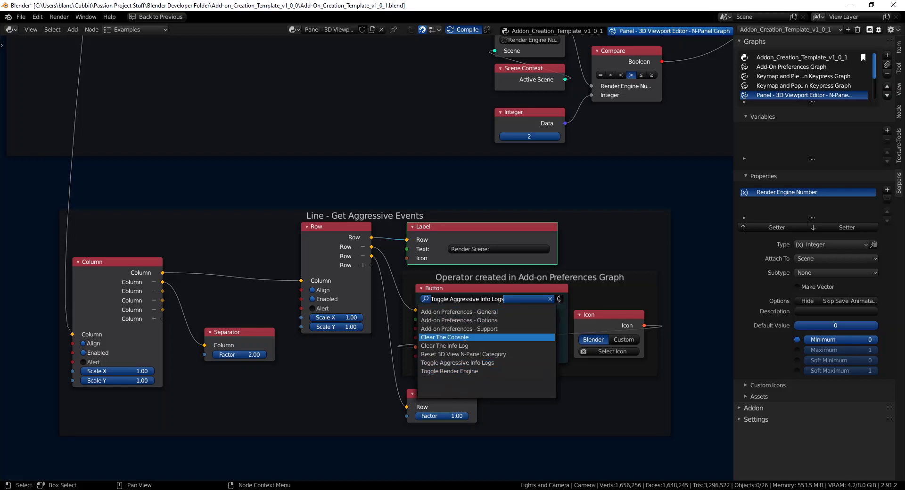
mouse_move(457, 362)
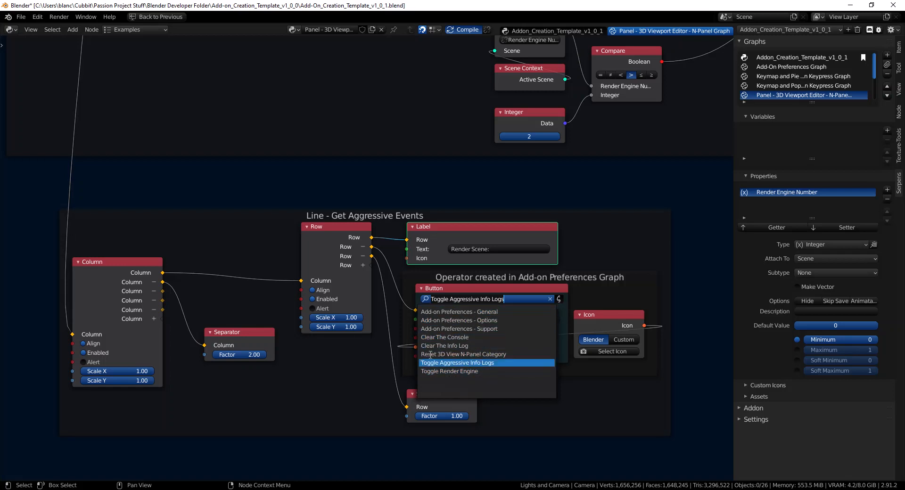
click(458, 363)
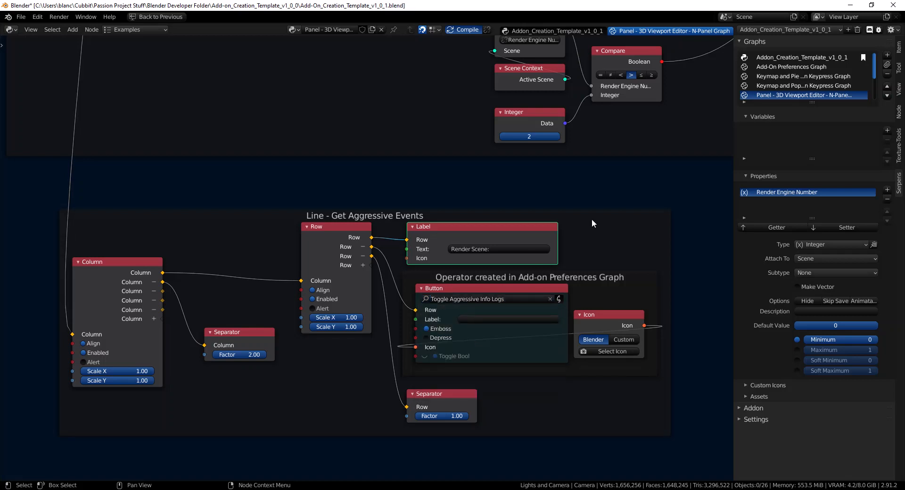
click(802, 57)
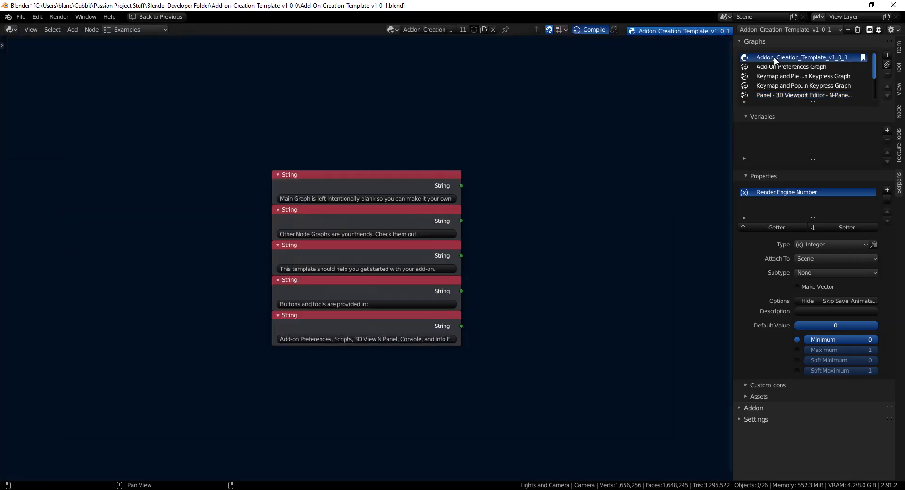
click(792, 67)
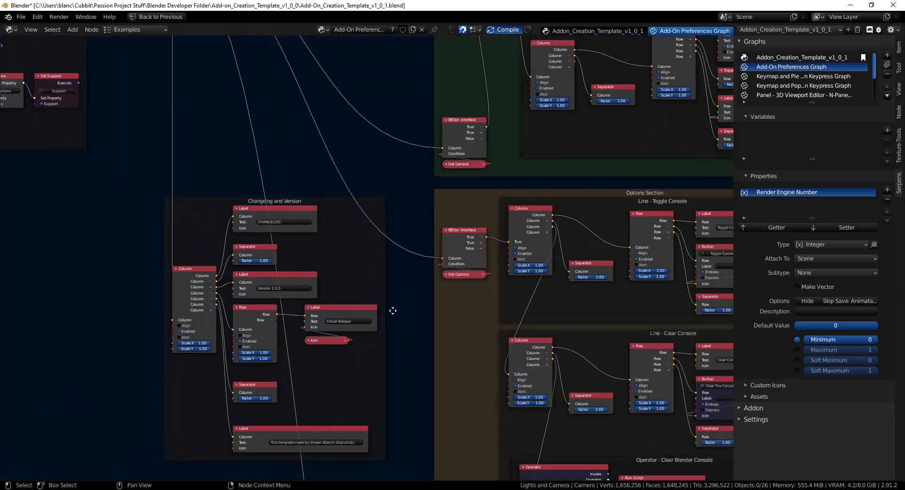
mouse_move(393, 311)
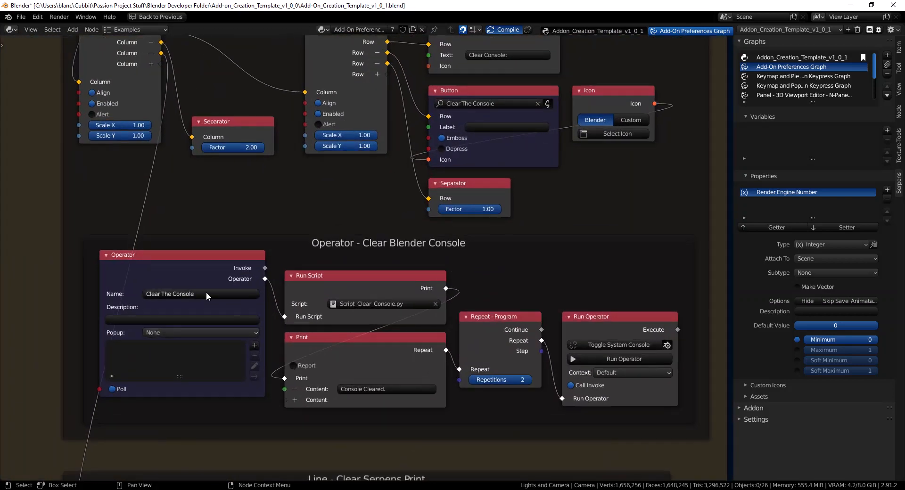
scroll(down, 3)
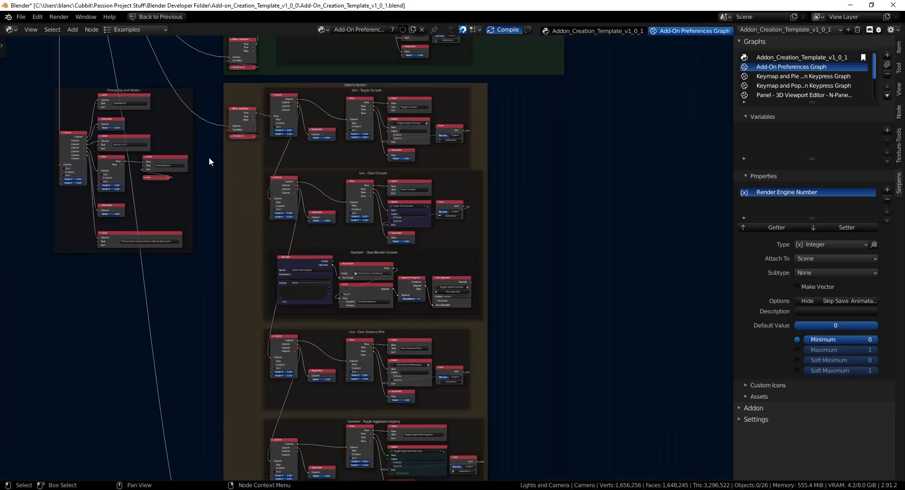
click(804, 94)
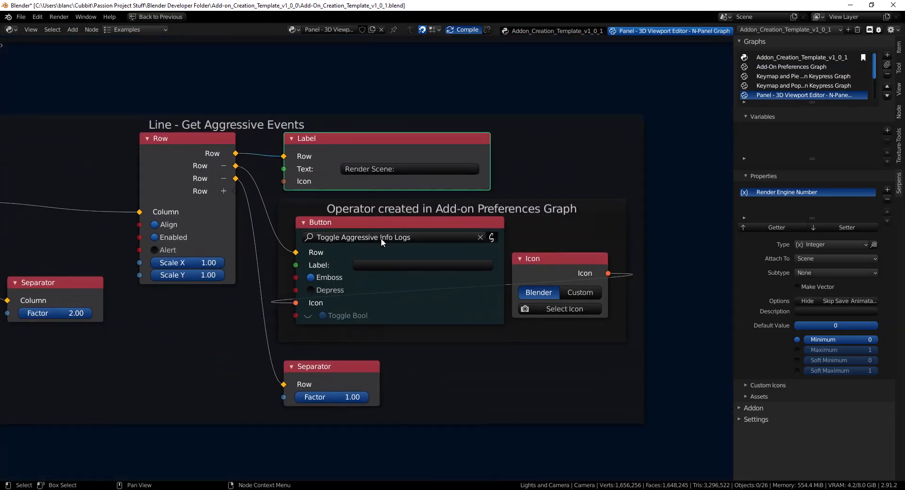
click(392, 236)
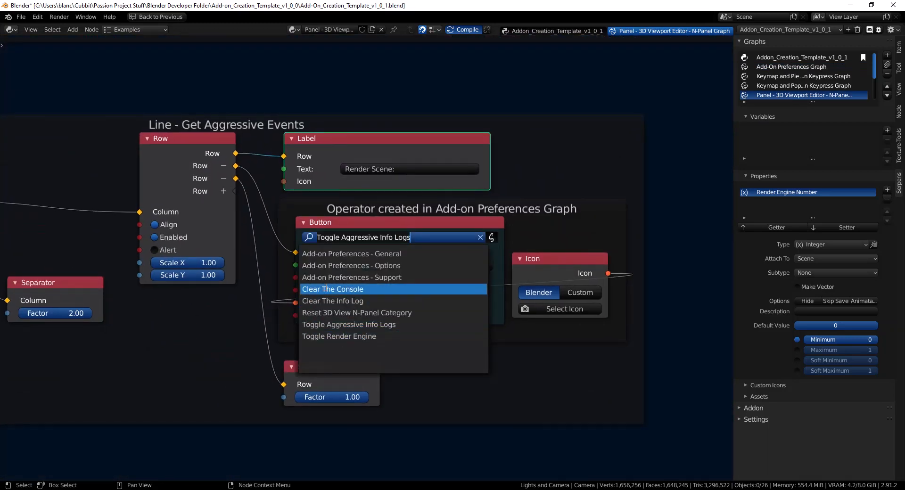
mouse_move(351, 265)
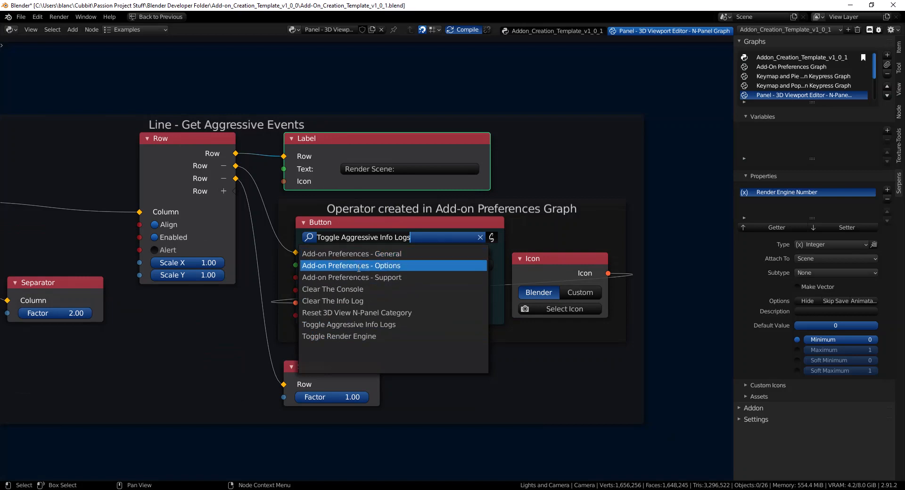
mouse_move(446, 258)
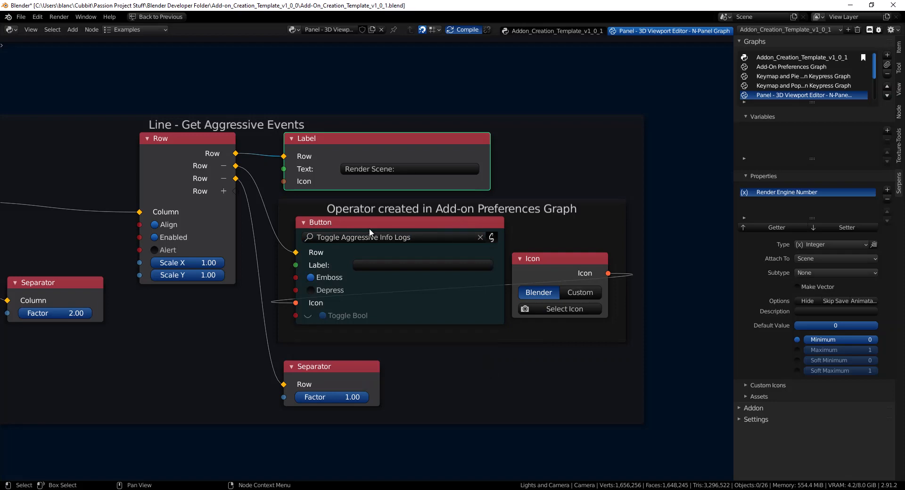
mouse_move(480, 237)
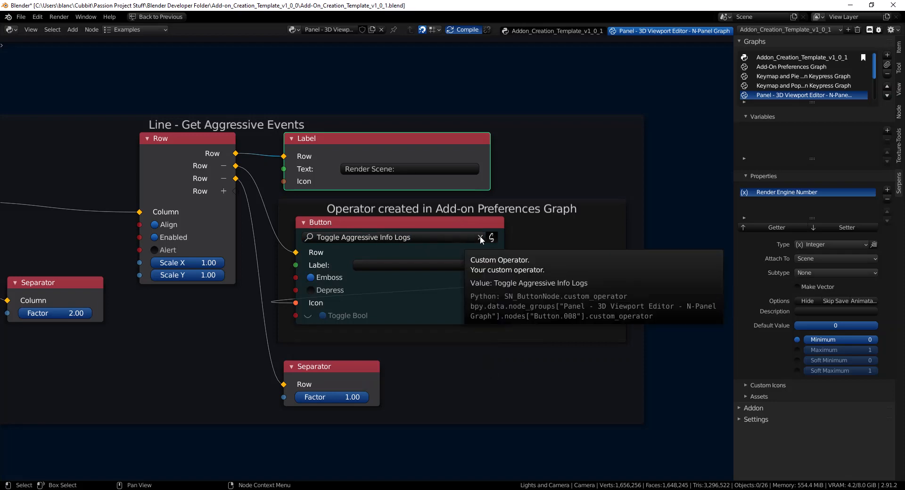
Set the Button node to Blender operator mode and paste in the copied Render Image operator.
click(480, 237)
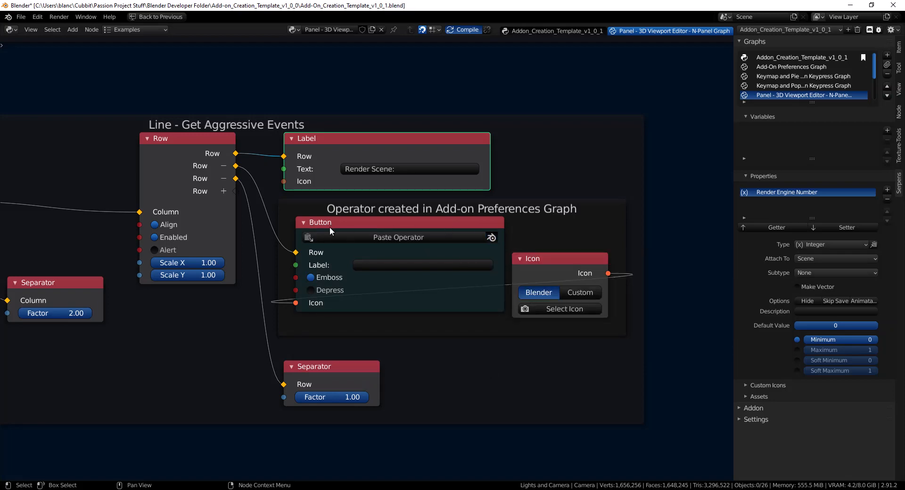
mouse_move(352, 249)
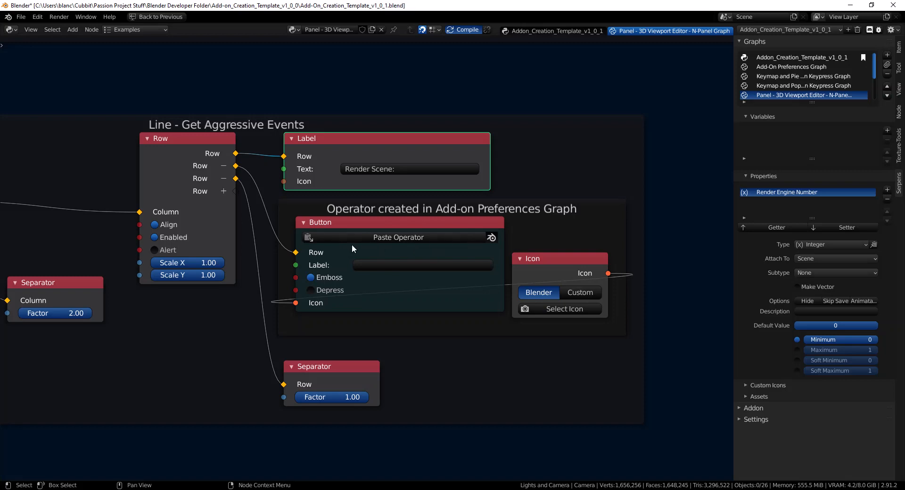
click(59, 16)
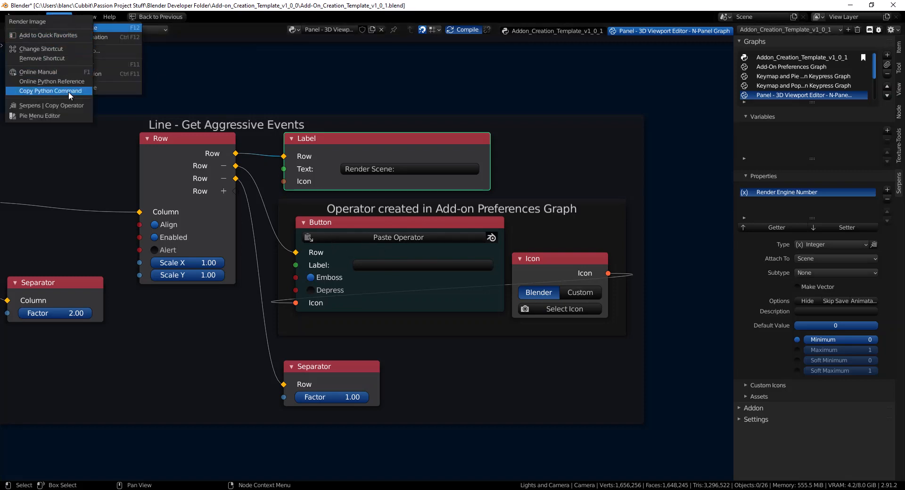
click(50, 91)
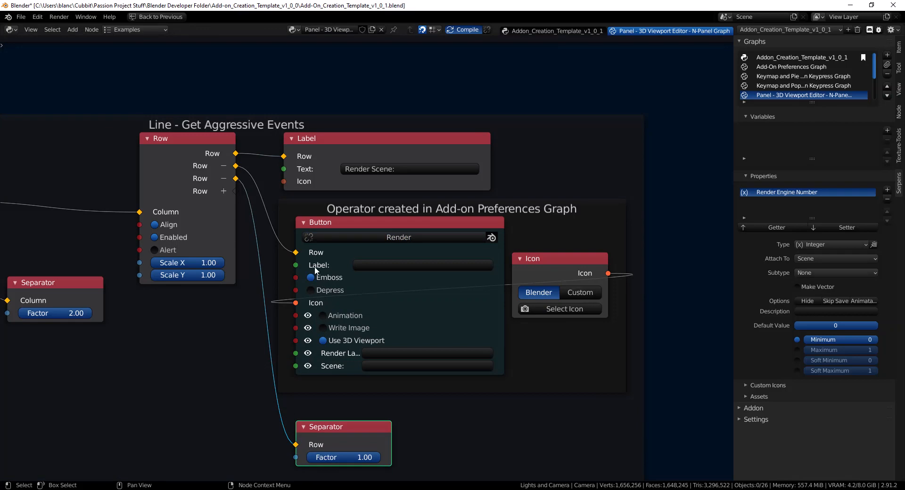
mouse_move(372, 357)
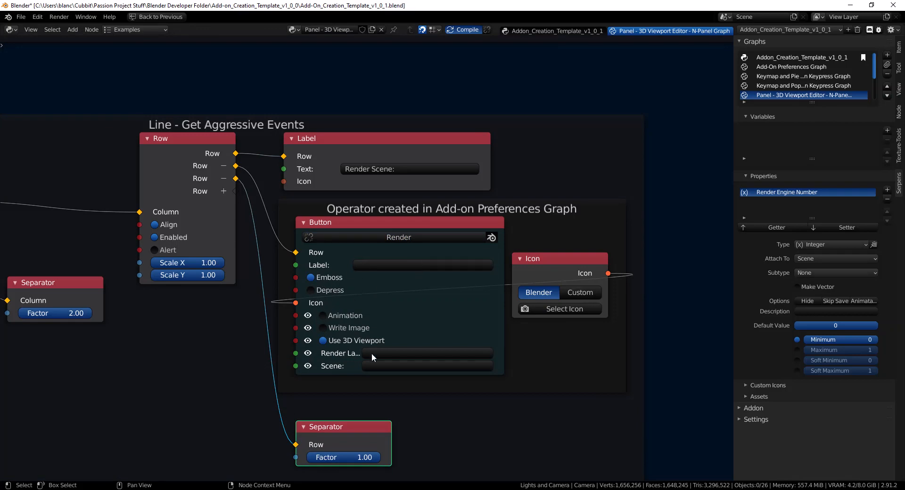
mouse_move(381, 169)
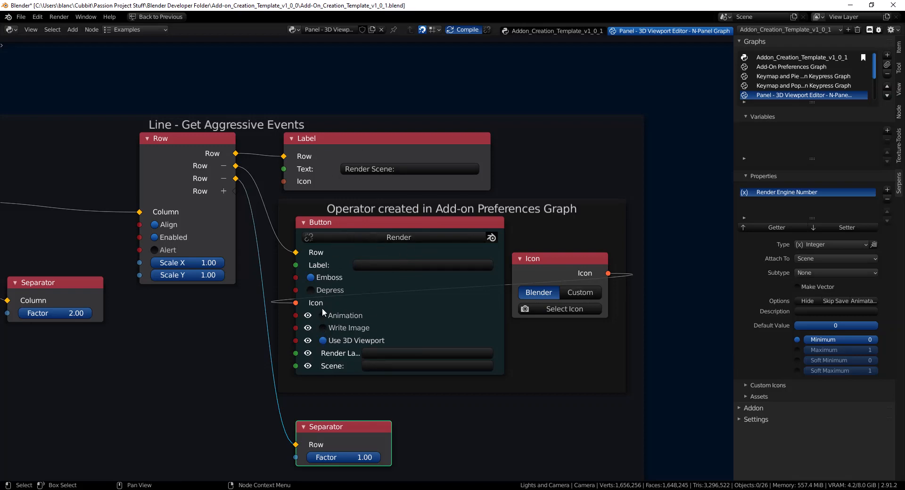
mouse_move(329, 345)
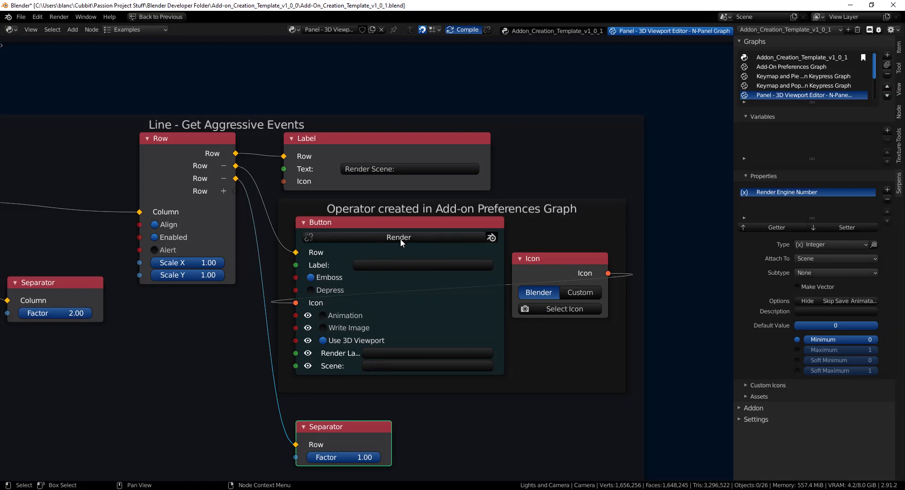
click(307, 353)
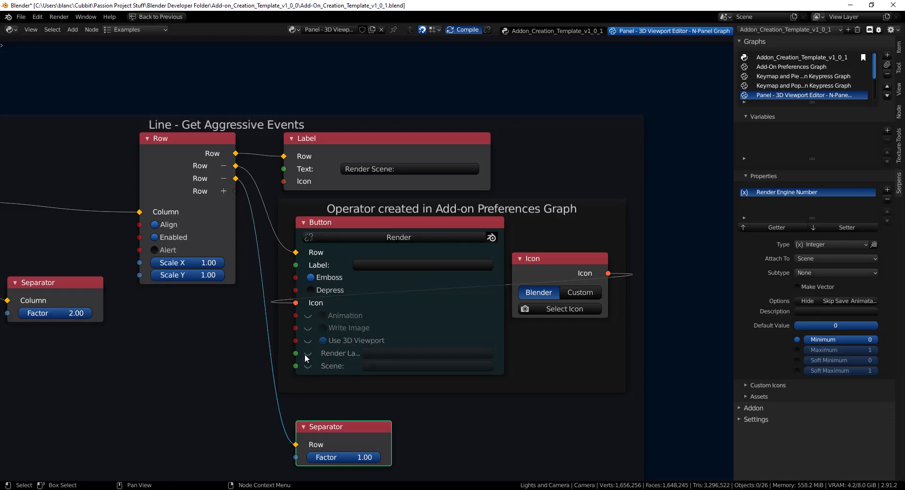
mouse_move(306, 368)
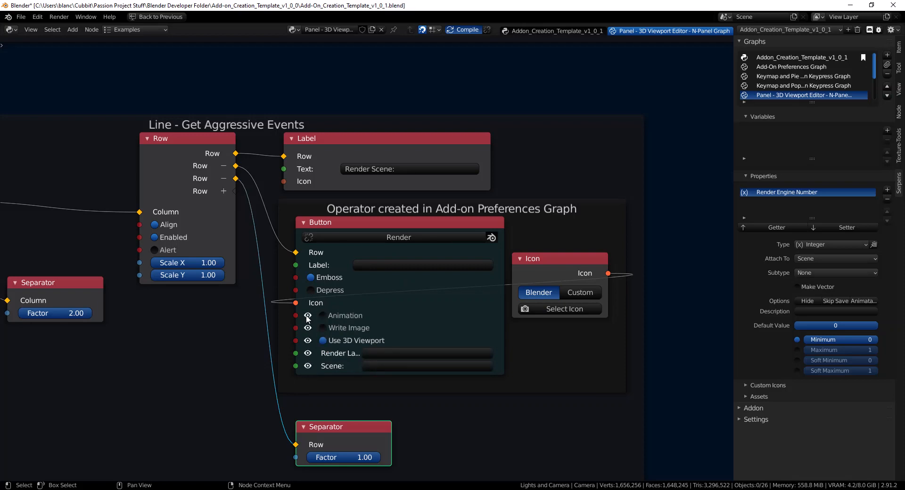
click(308, 315)
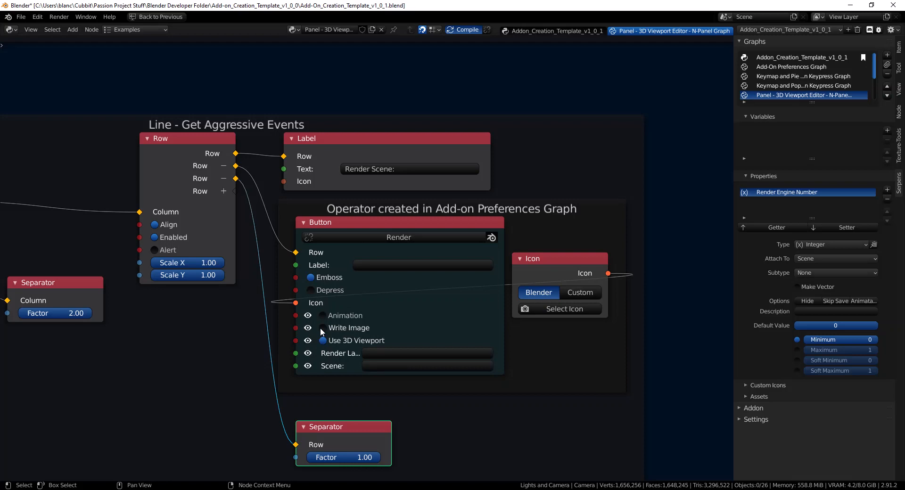
Recompile the add-on, render from the N-panel Render Scene button, and close the render result.
scroll(down, 3)
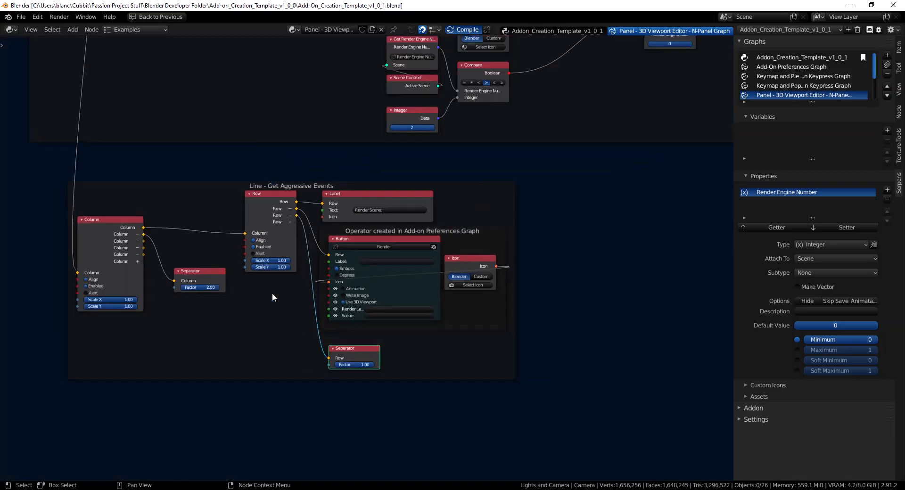
click(468, 29)
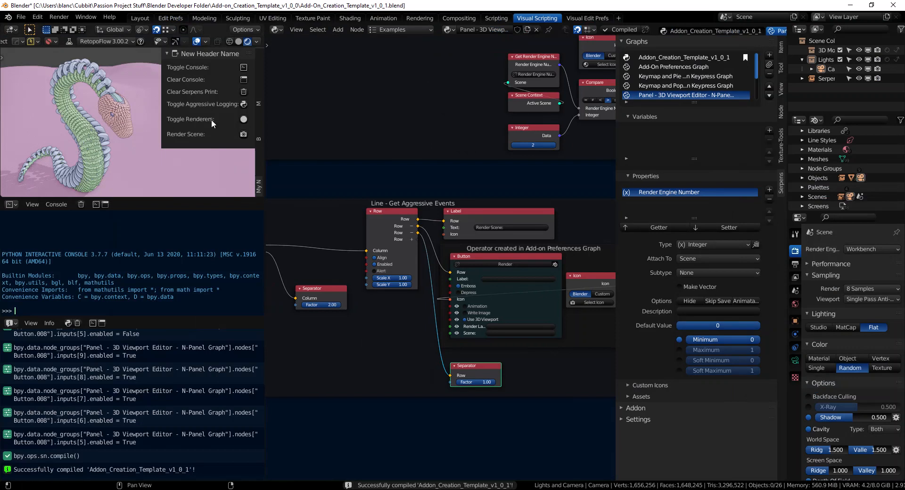
mouse_move(242, 134)
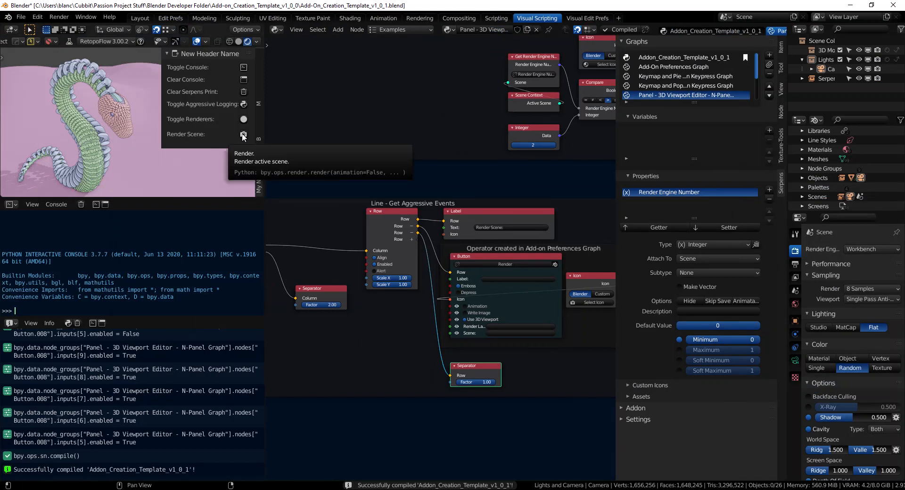
click(243, 134)
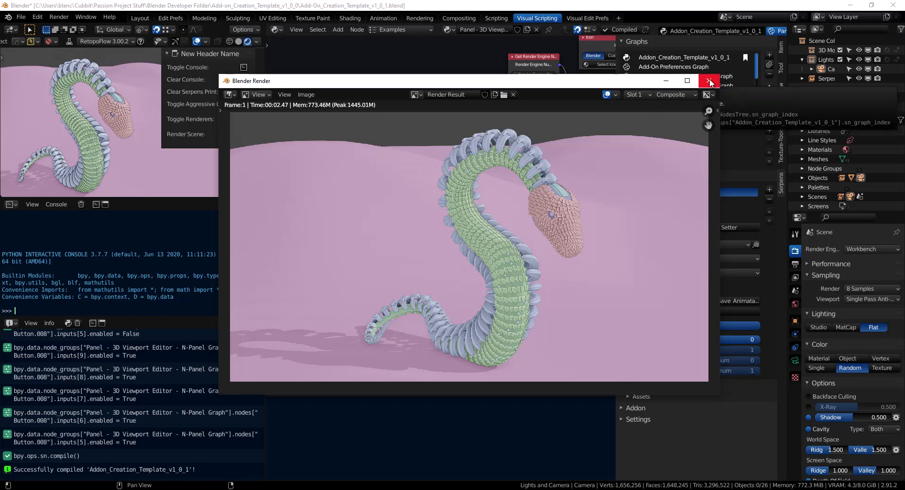
mouse_move(459, 156)
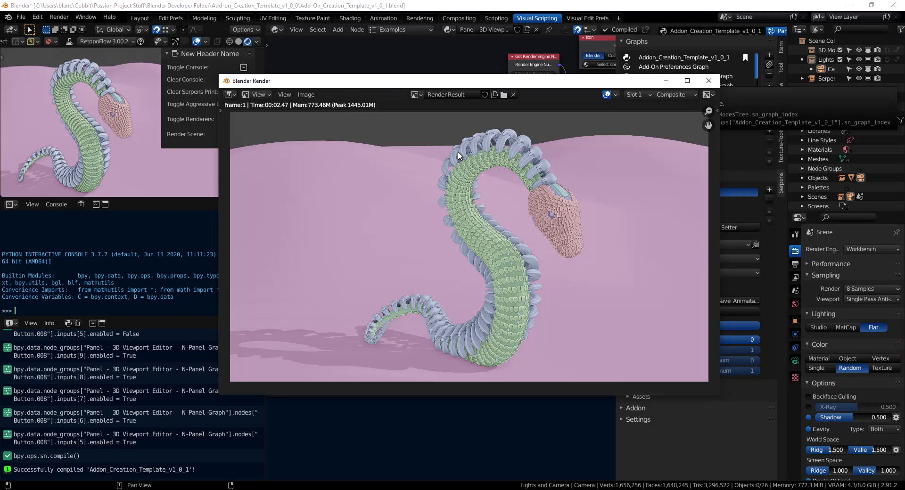
mouse_move(687, 80)
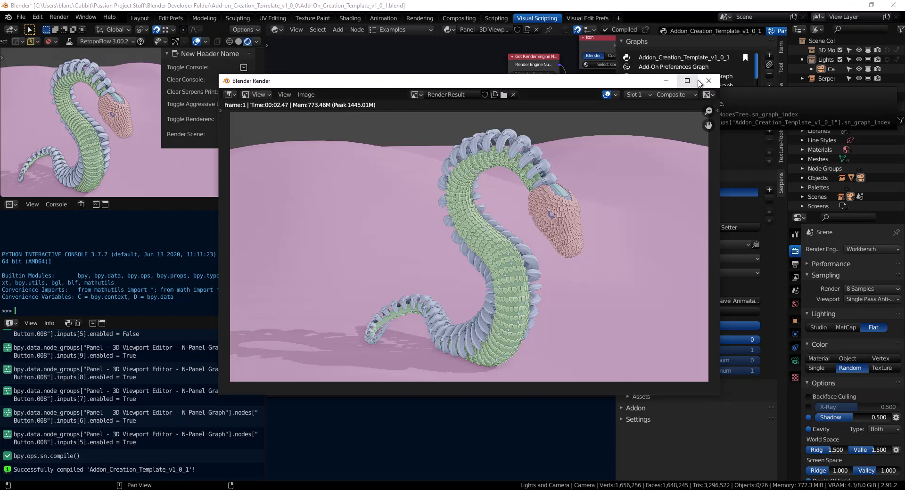
click(709, 80)
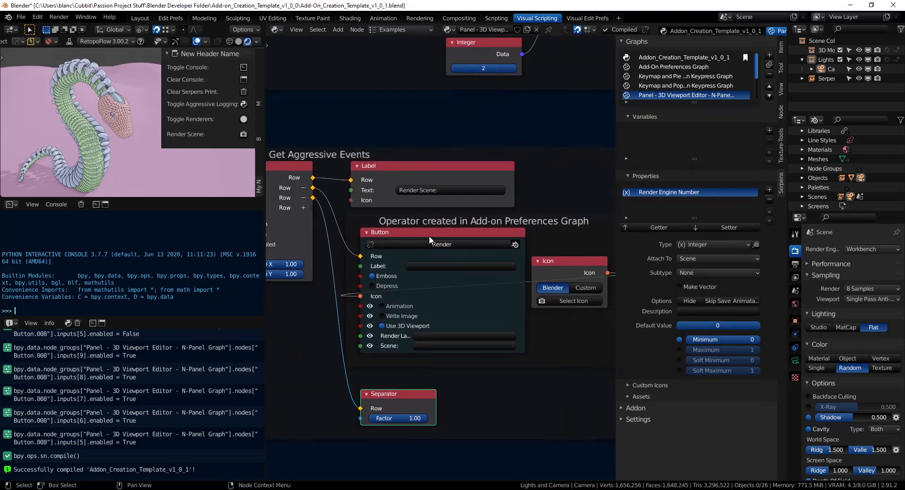
mouse_move(486, 249)
text(ope)
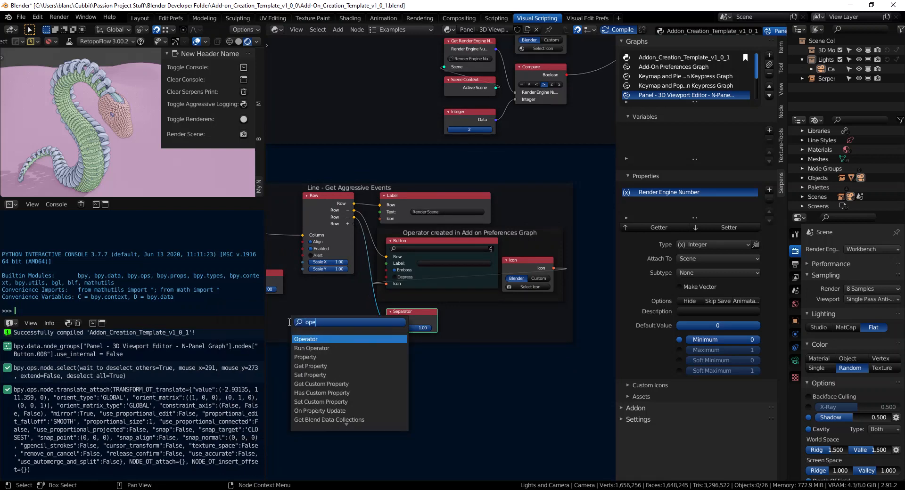
Add an Operator node below the button nodes and name it 'Render Scene'.
click(306, 339)
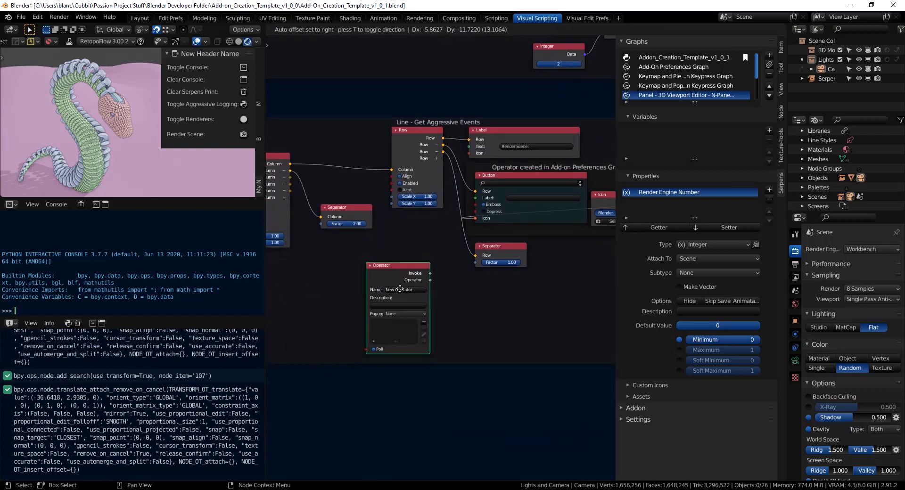
drag(397, 265, 352, 285)
text(Render Scene)
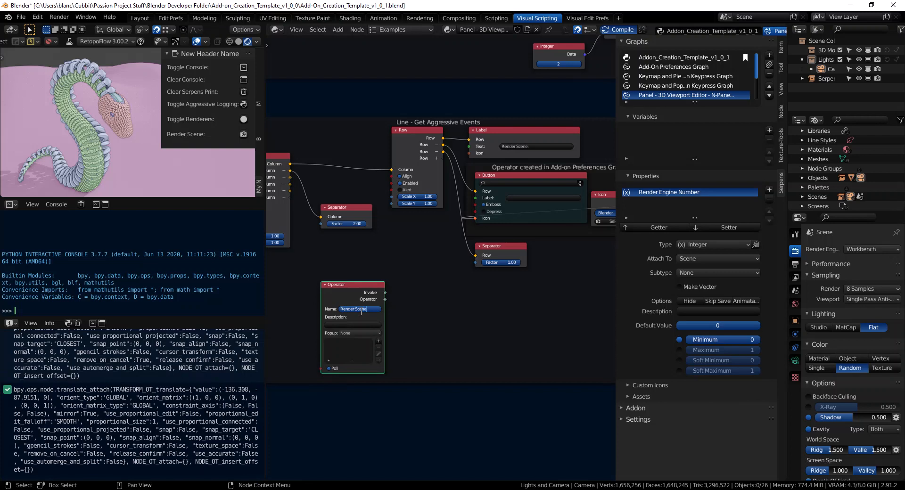
key(Return)
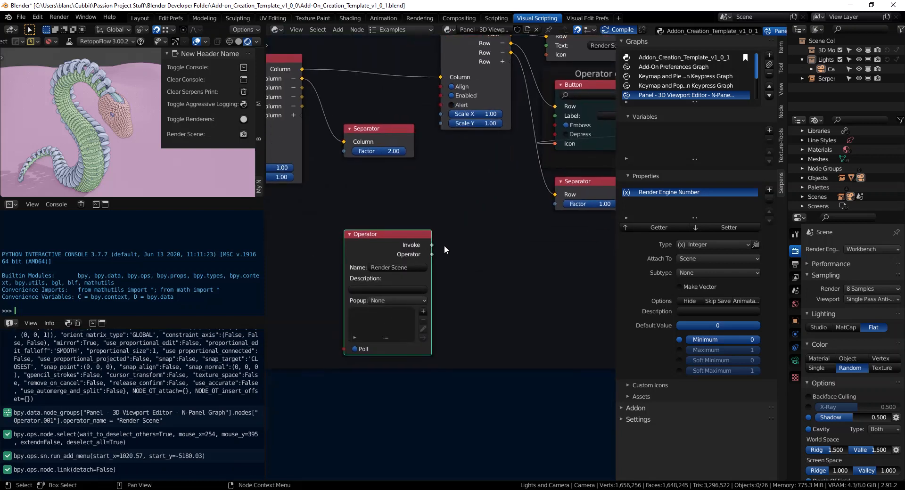
mouse_move(438, 243)
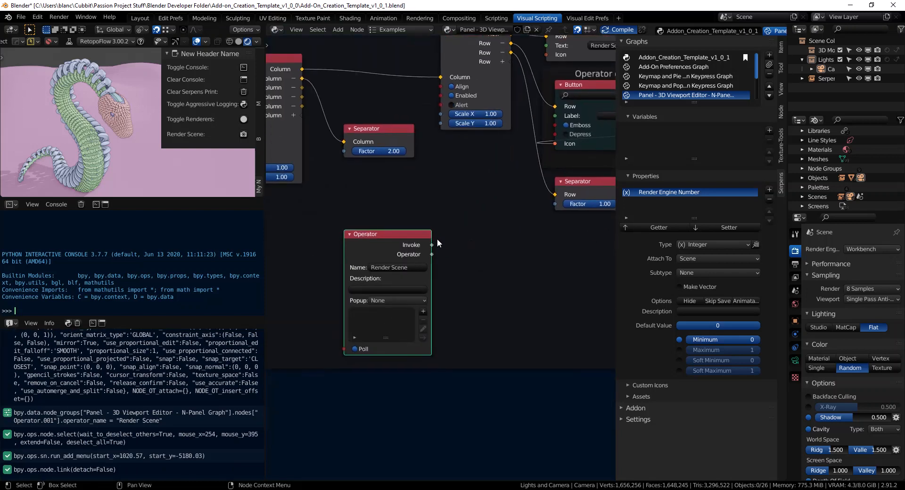
Review the Operator node's Popup choices and keep it set to None.
click(397, 300)
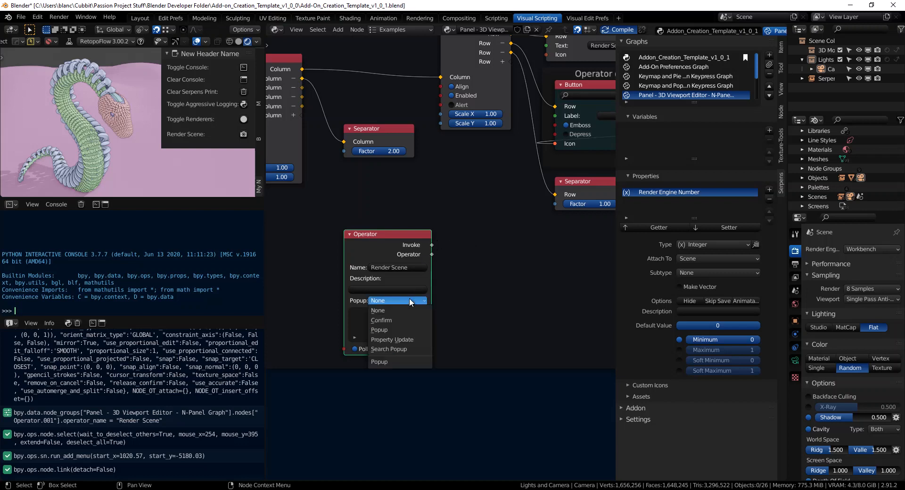
mouse_move(390, 320)
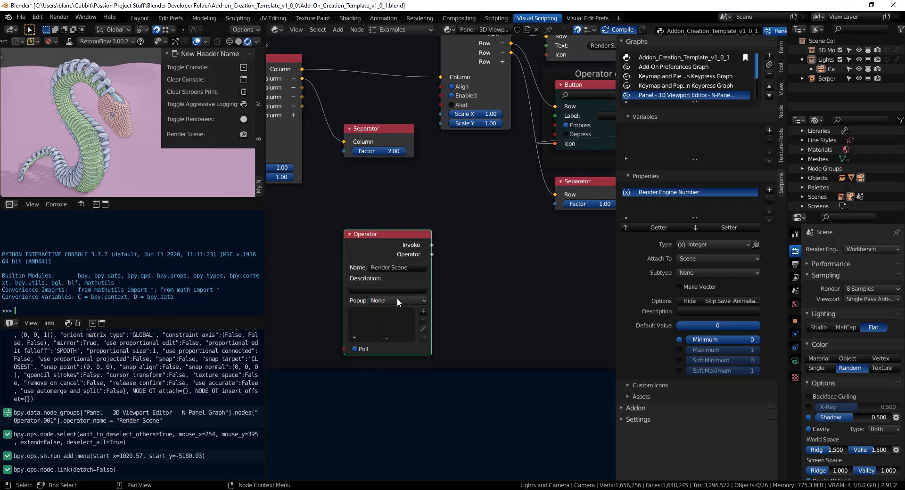
click(396, 300)
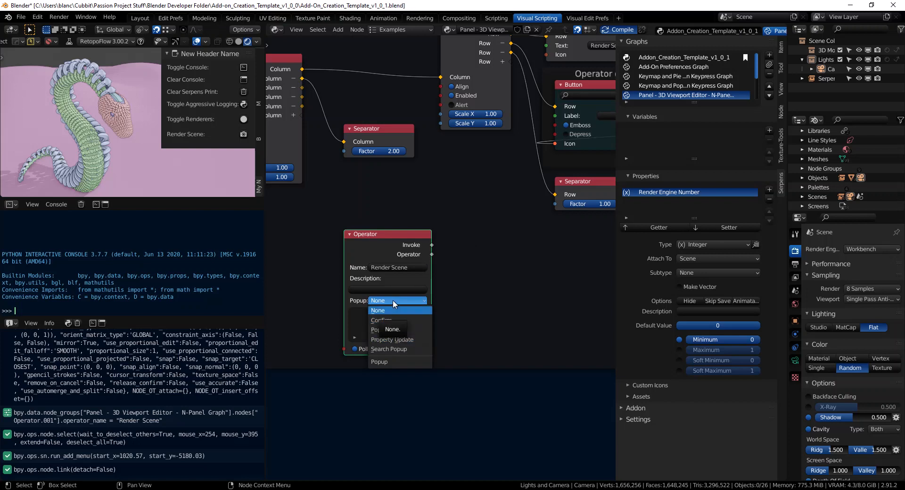
mouse_move(387, 330)
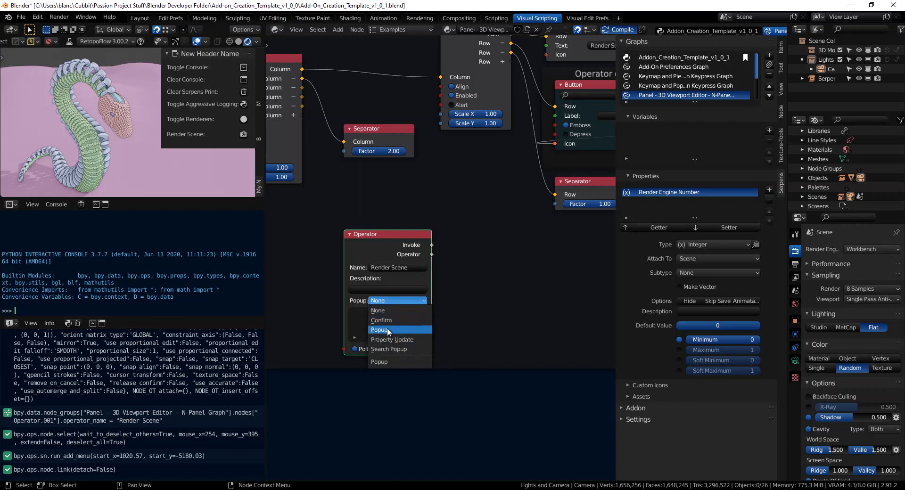
mouse_move(396, 339)
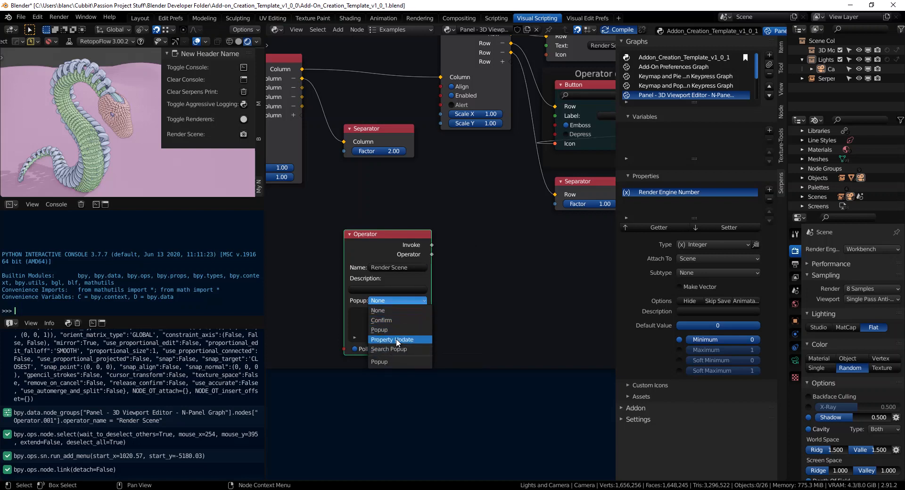
click(397, 300)
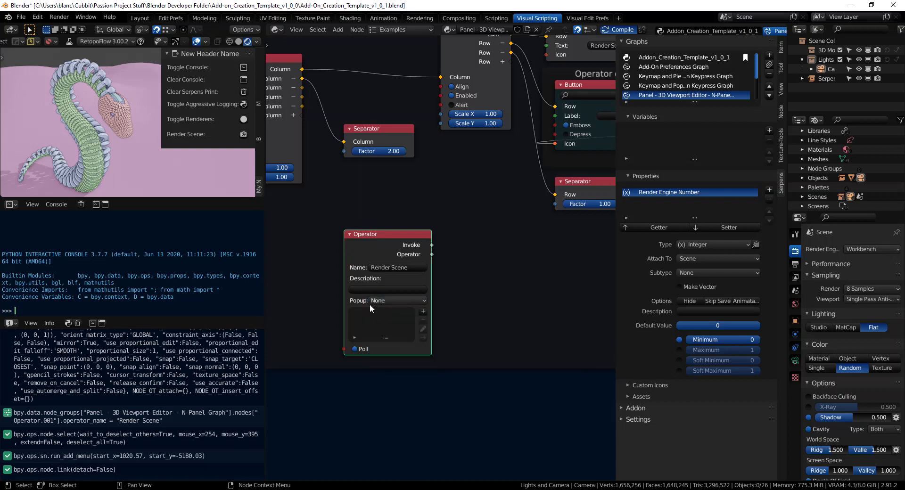
Add a property to the Render Scene operator, then remove it and confirm.
click(422, 311)
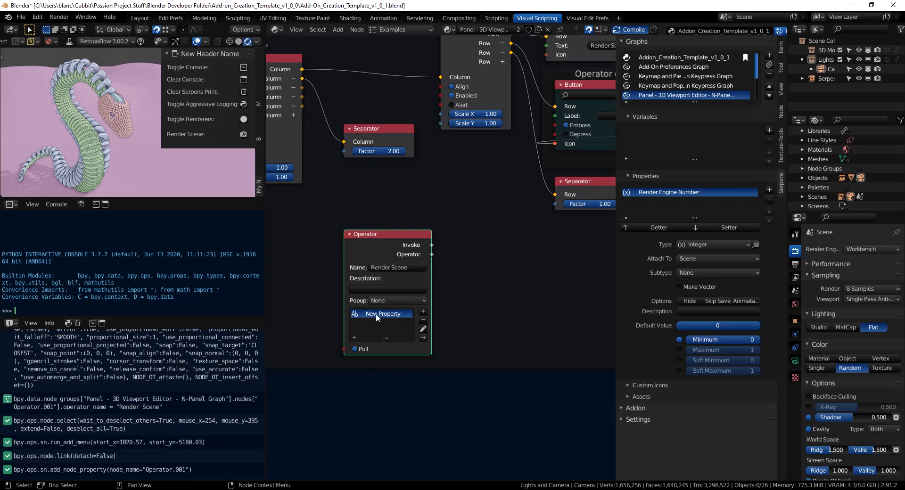
click(380, 314)
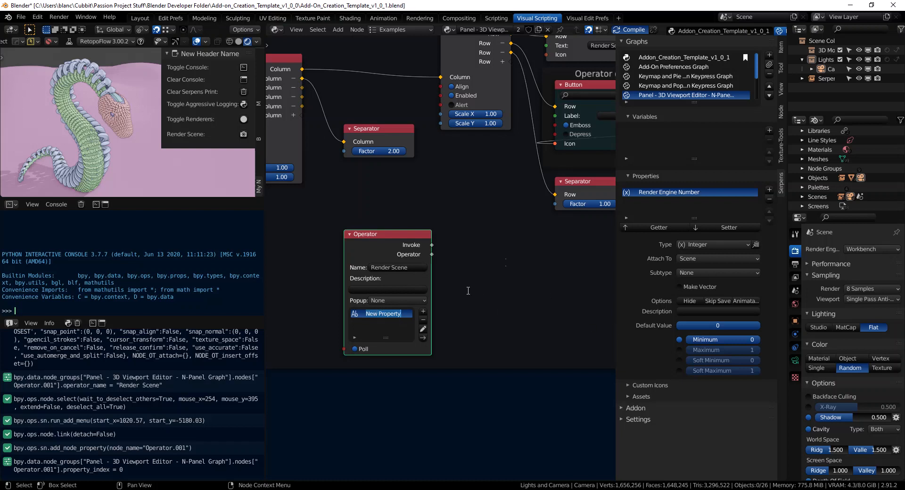
click(422, 313)
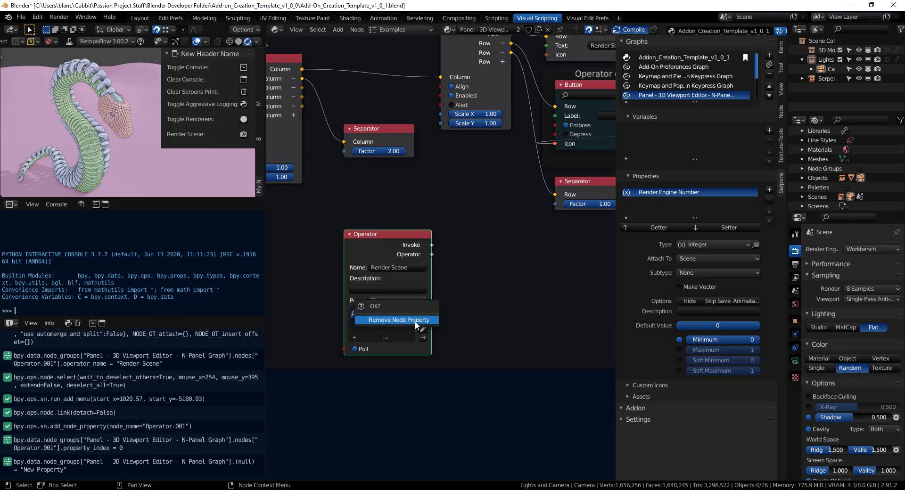
click(398, 320)
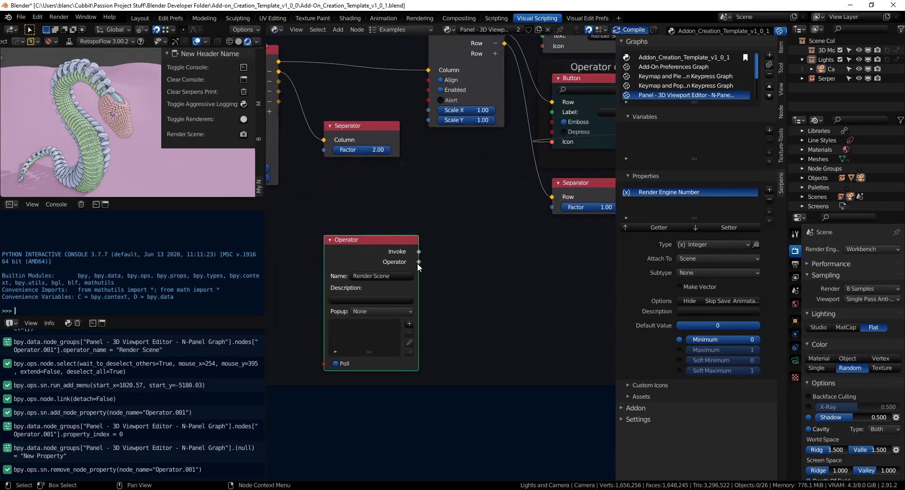
Set the Button node's operator to the custom Render Scene operator.
drag(419, 262, 553, 340)
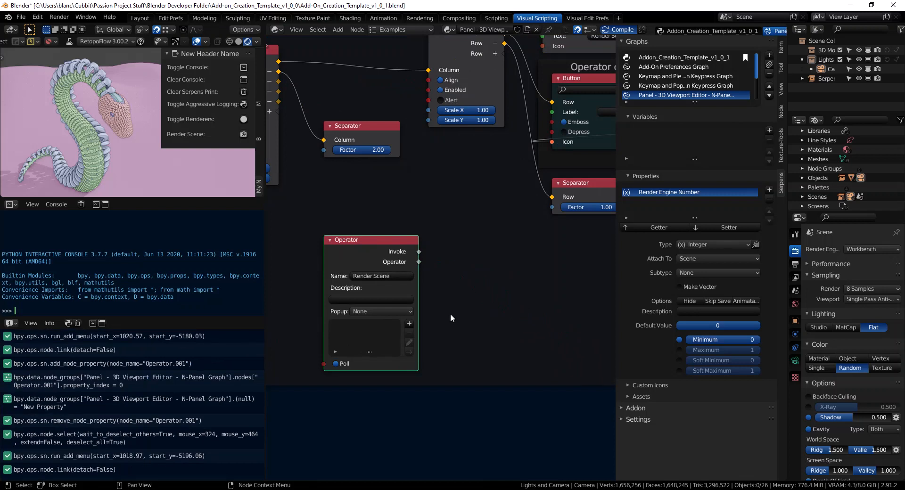
mouse_move(417, 280)
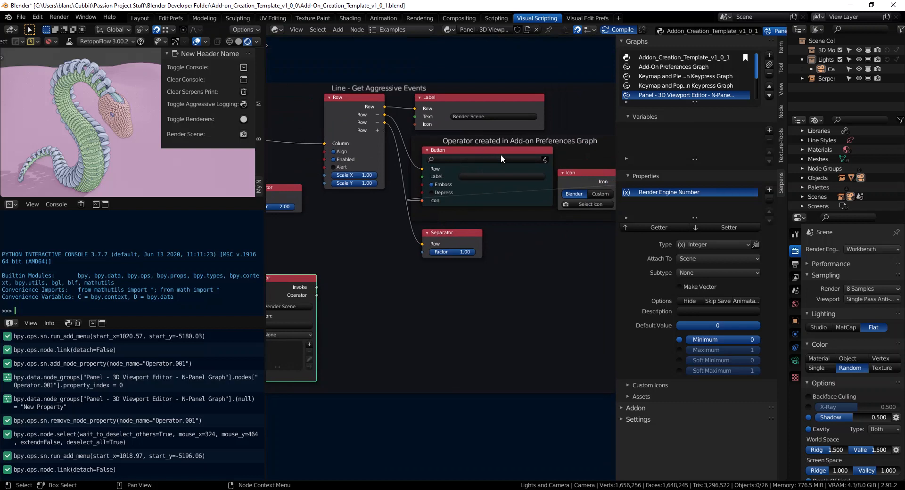
click(483, 159)
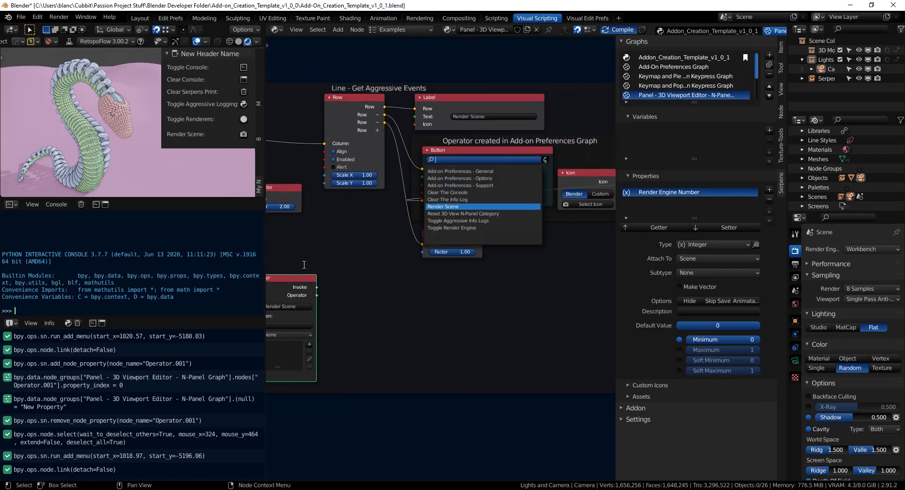
click(442, 206)
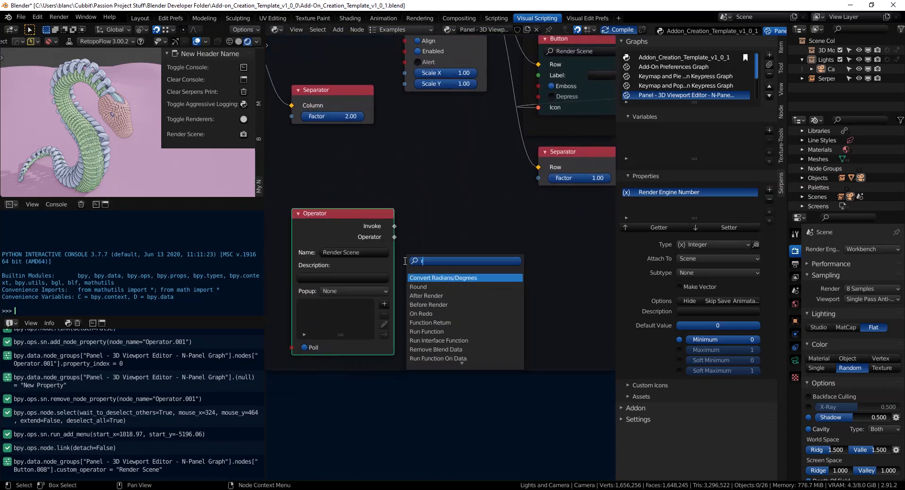
Add a Run Operator node running Blender's Render Image operator, then recompile the add-on.
text(run)
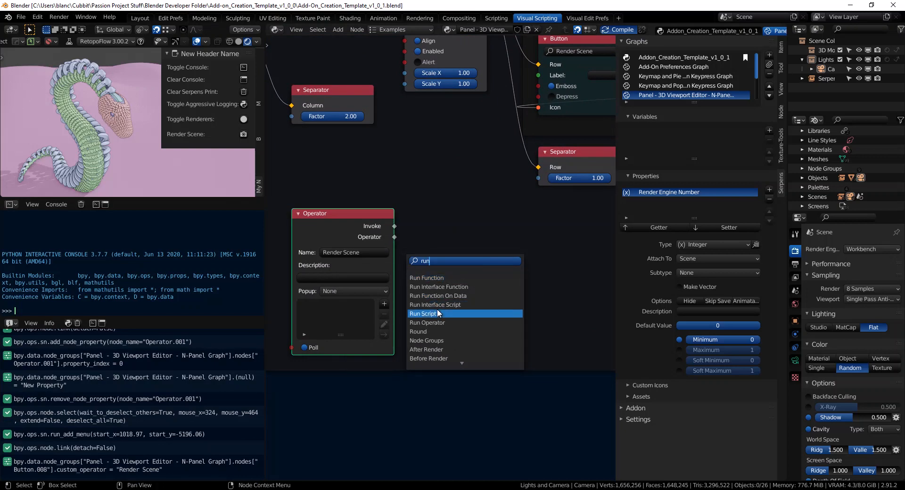
click(426, 322)
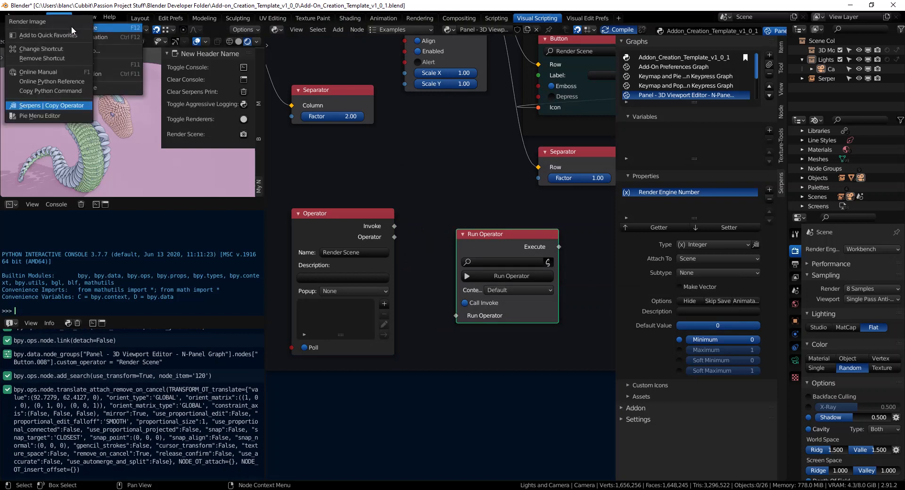
click(51, 91)
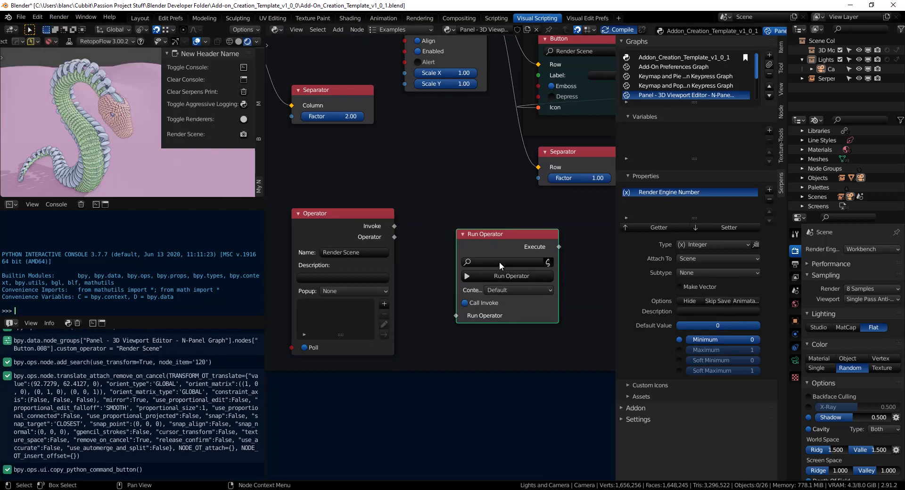
mouse_move(546, 262)
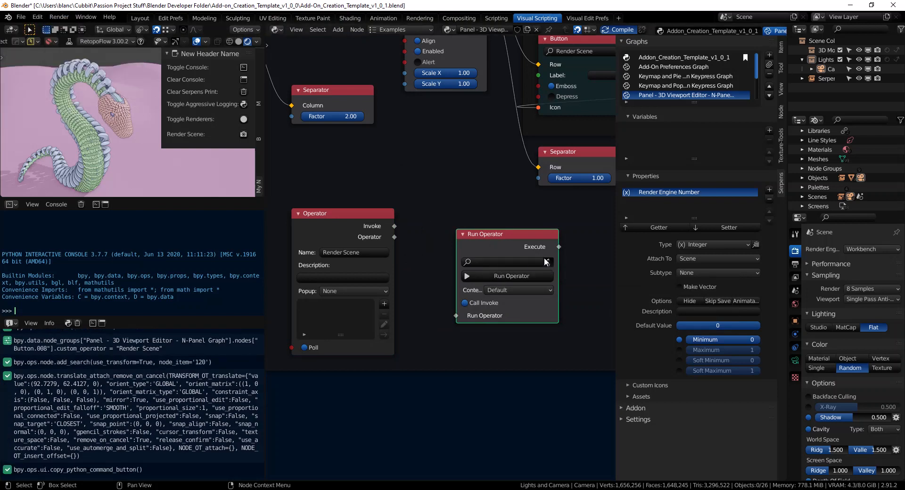
text(Render)
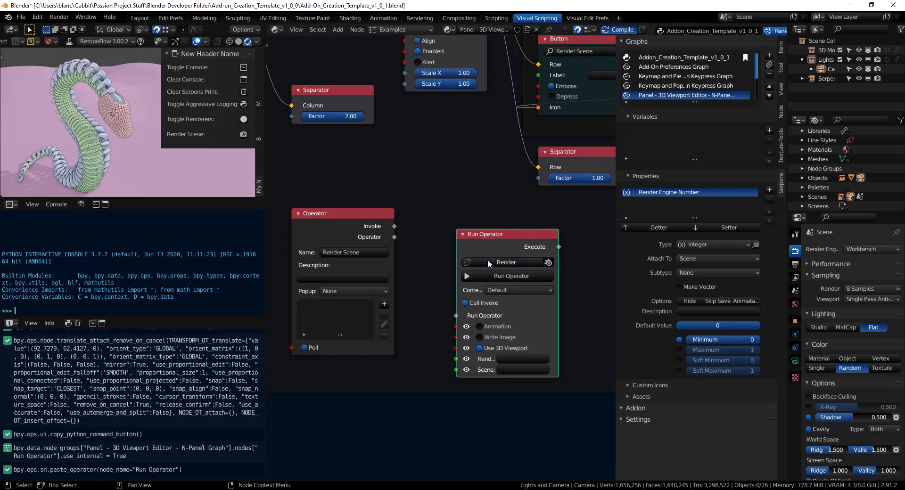
click(617, 30)
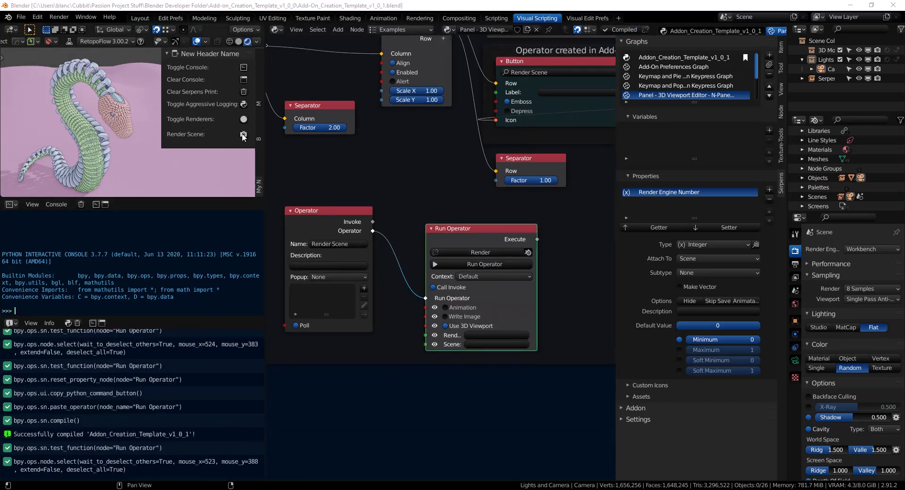
Render the worm scene via the N-panel Render Scene button, then close the render window.
click(242, 137)
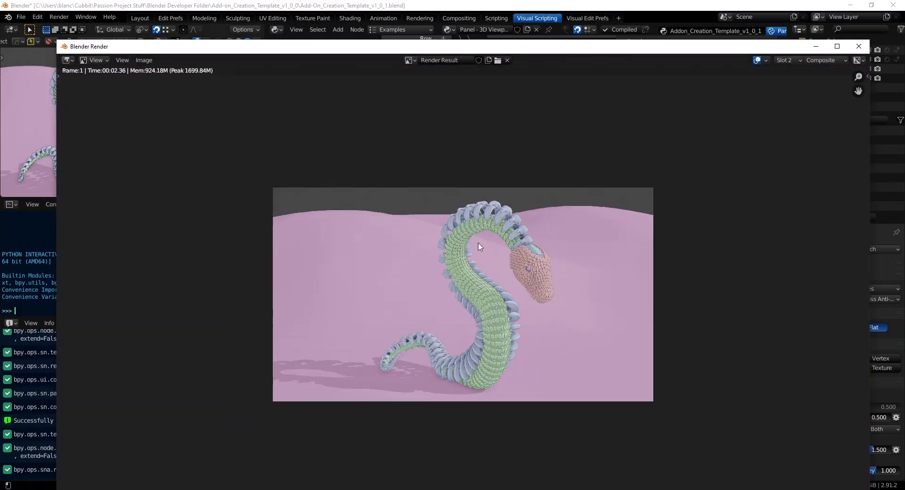
click(858, 46)
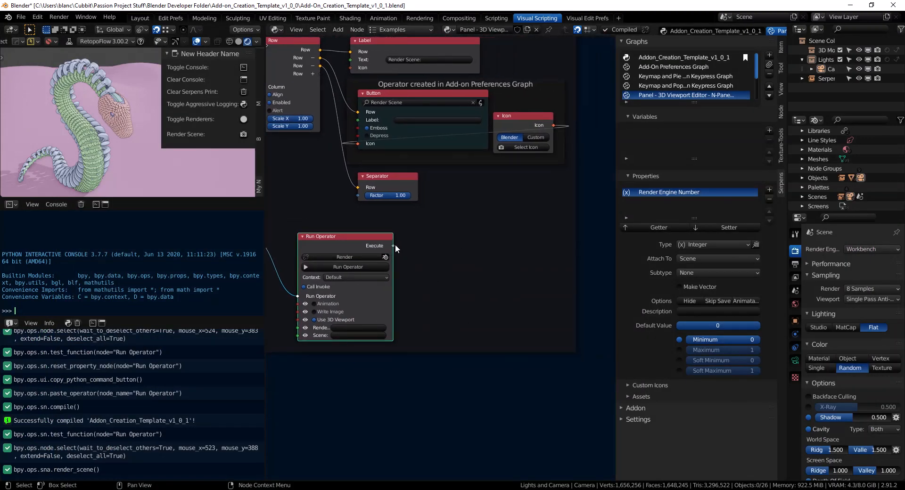
mouse_move(329, 243)
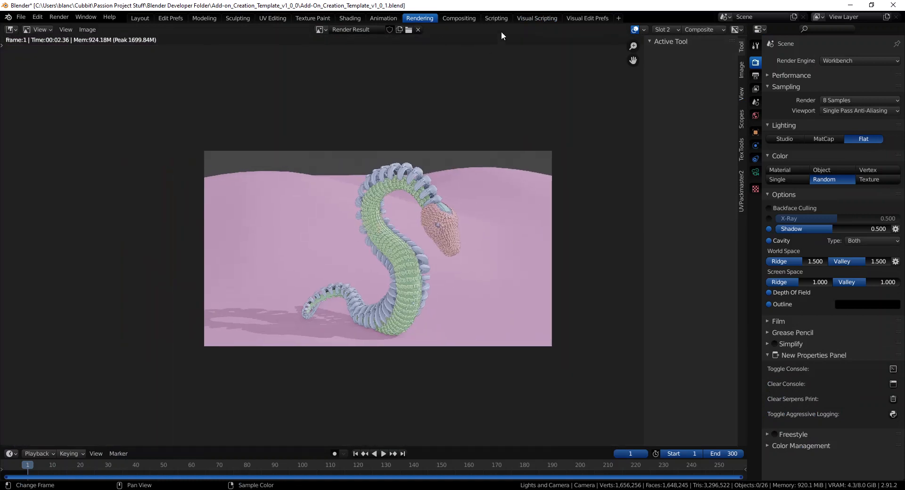
In Visual Scripting, move the Render Scene operator node nearer the button nodes and zoom out.
click(536, 18)
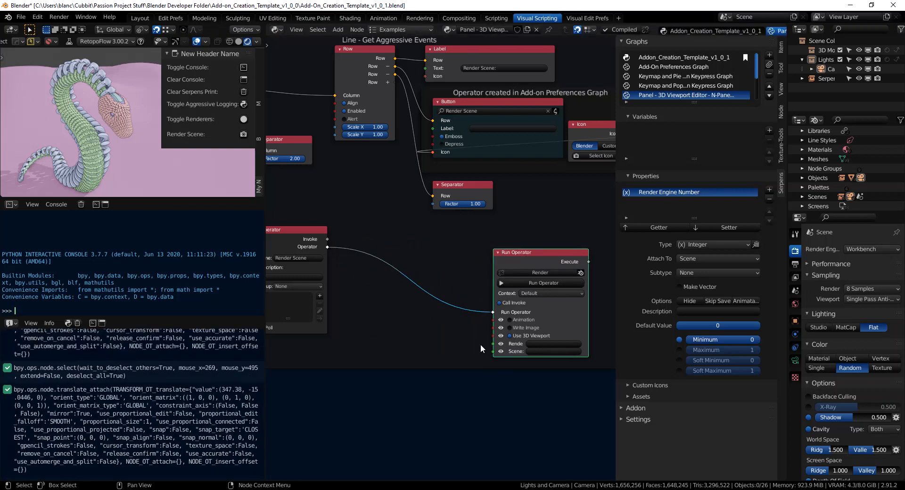
mouse_move(456, 221)
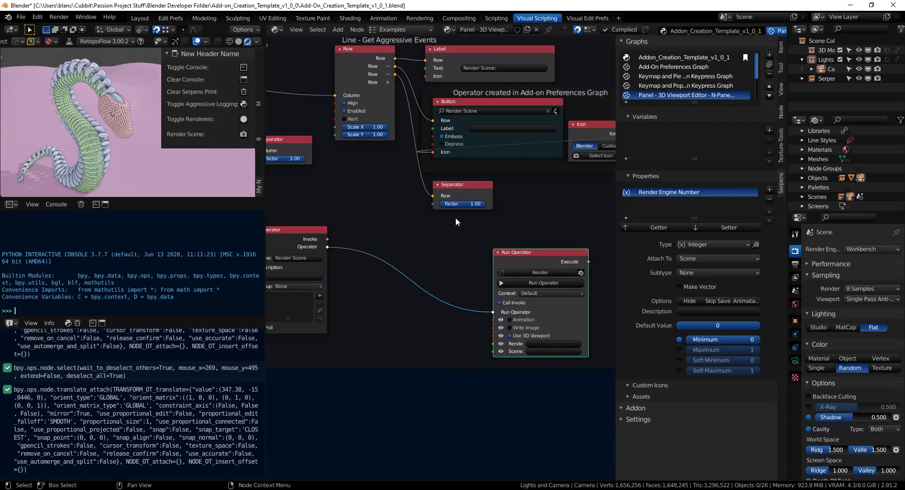
mouse_move(526, 116)
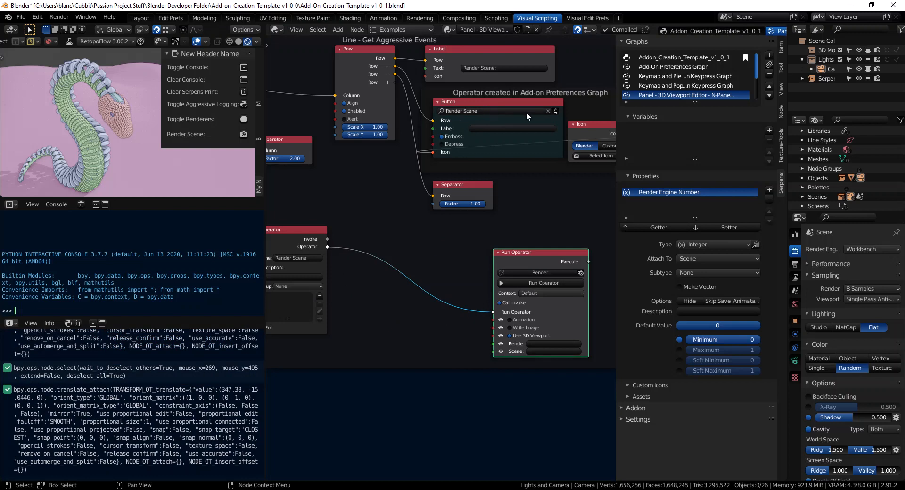
mouse_move(506, 113)
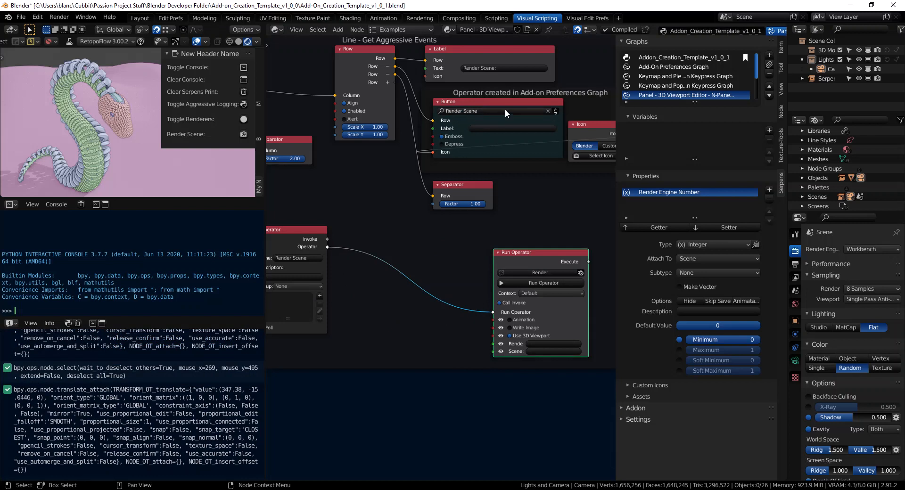
mouse_move(490, 112)
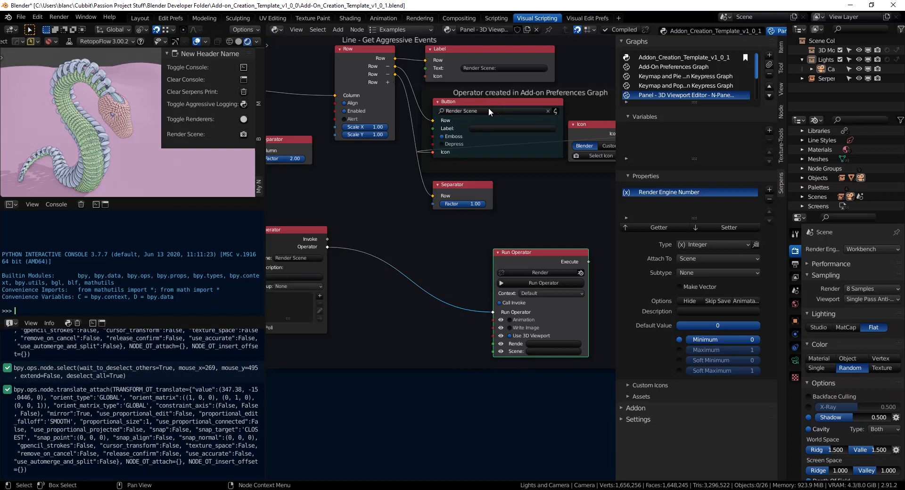
drag(297, 236, 380, 236)
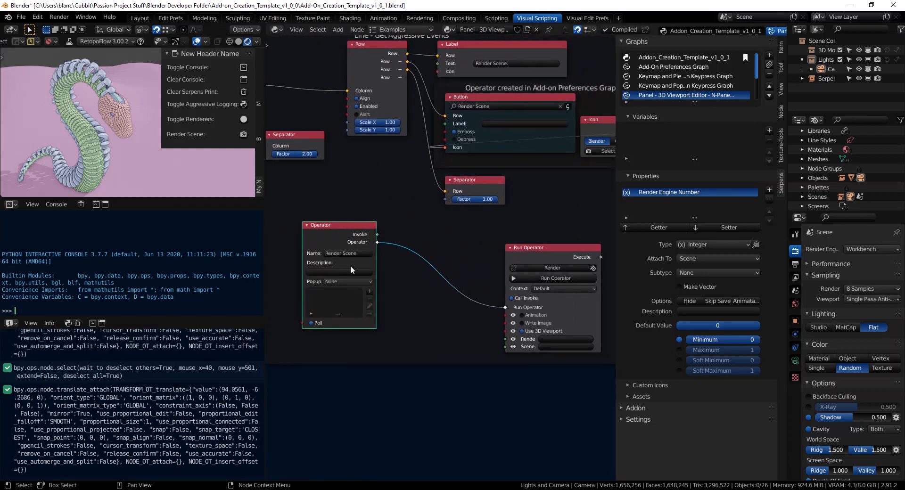
mouse_move(430, 293)
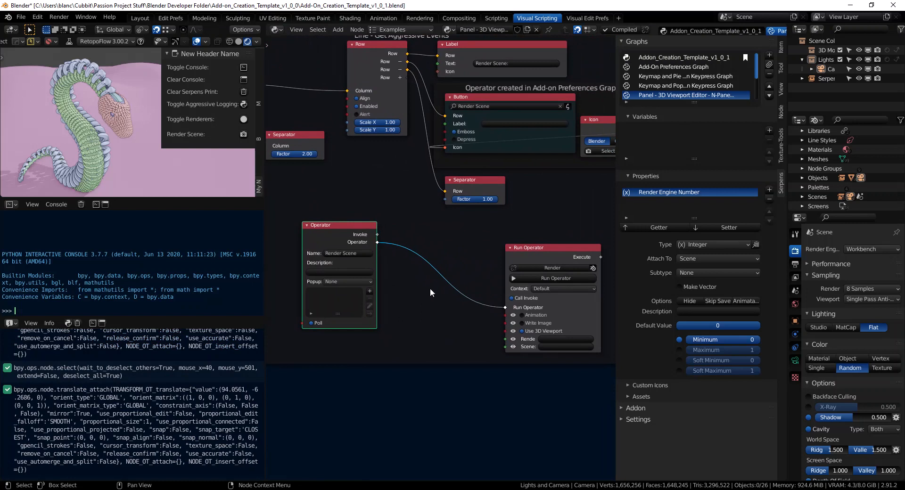
scroll(down, 3)
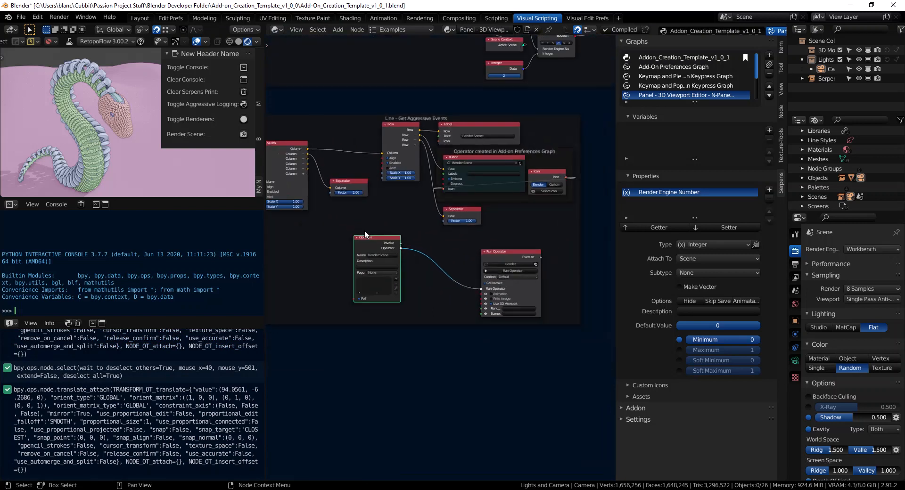